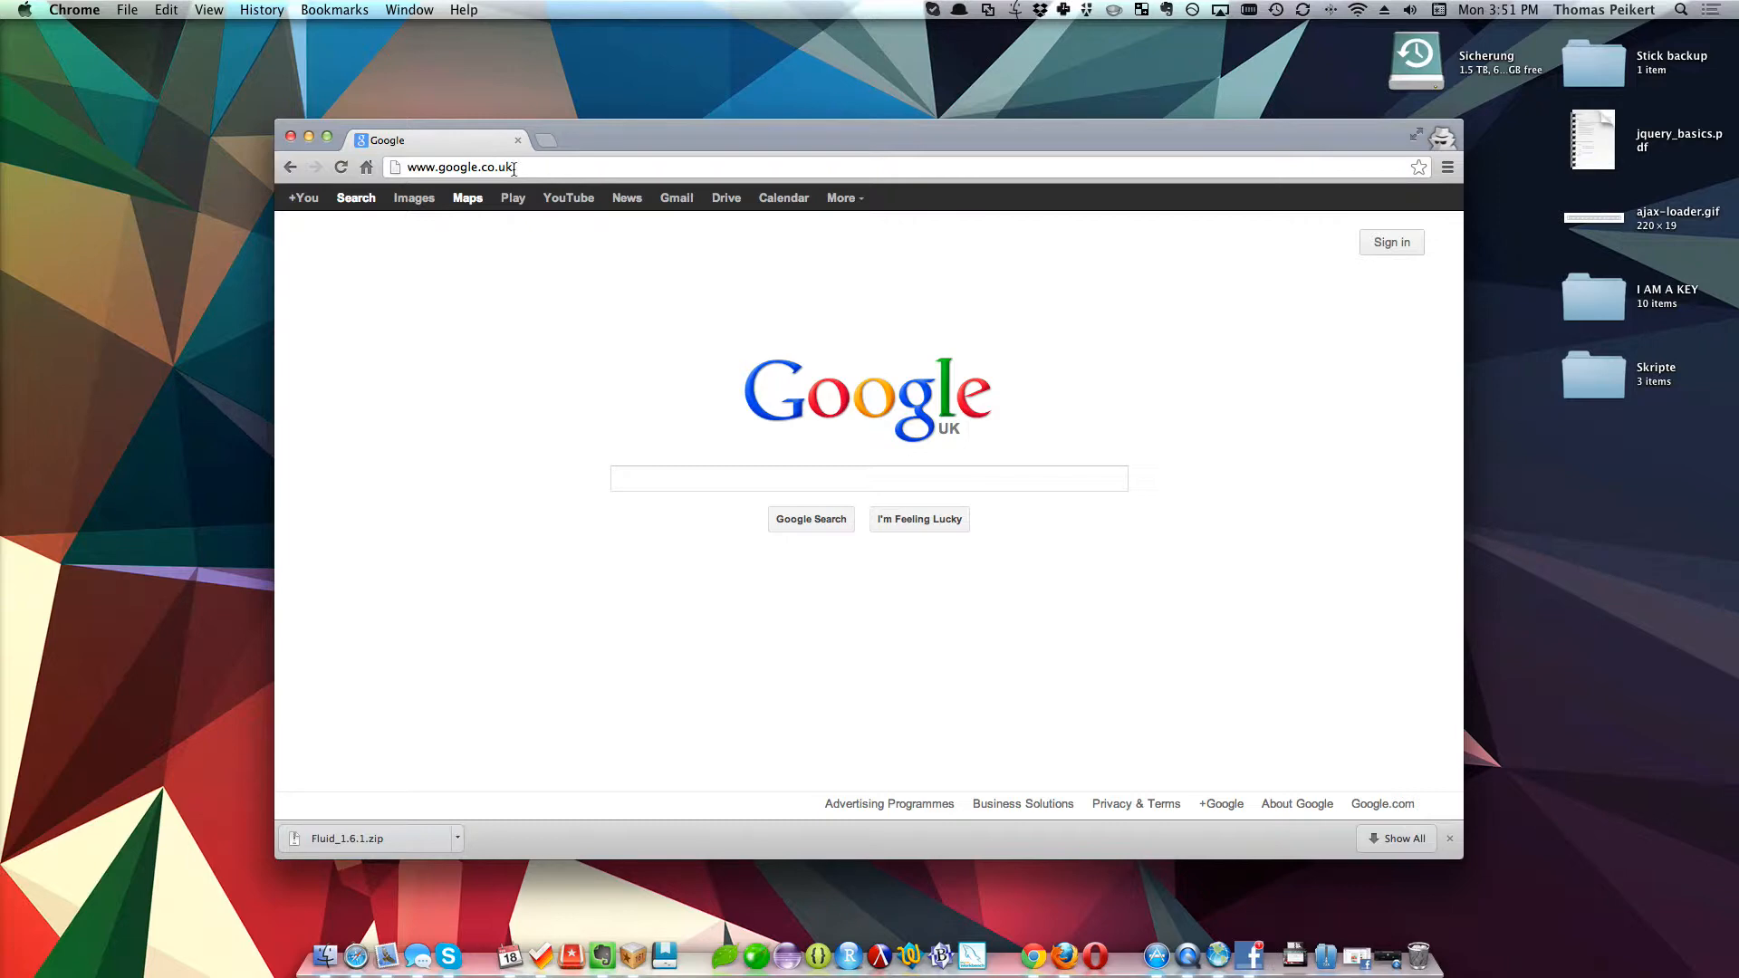
- Run a Google search for 'fluidapp' in Chrome
click(869, 478)
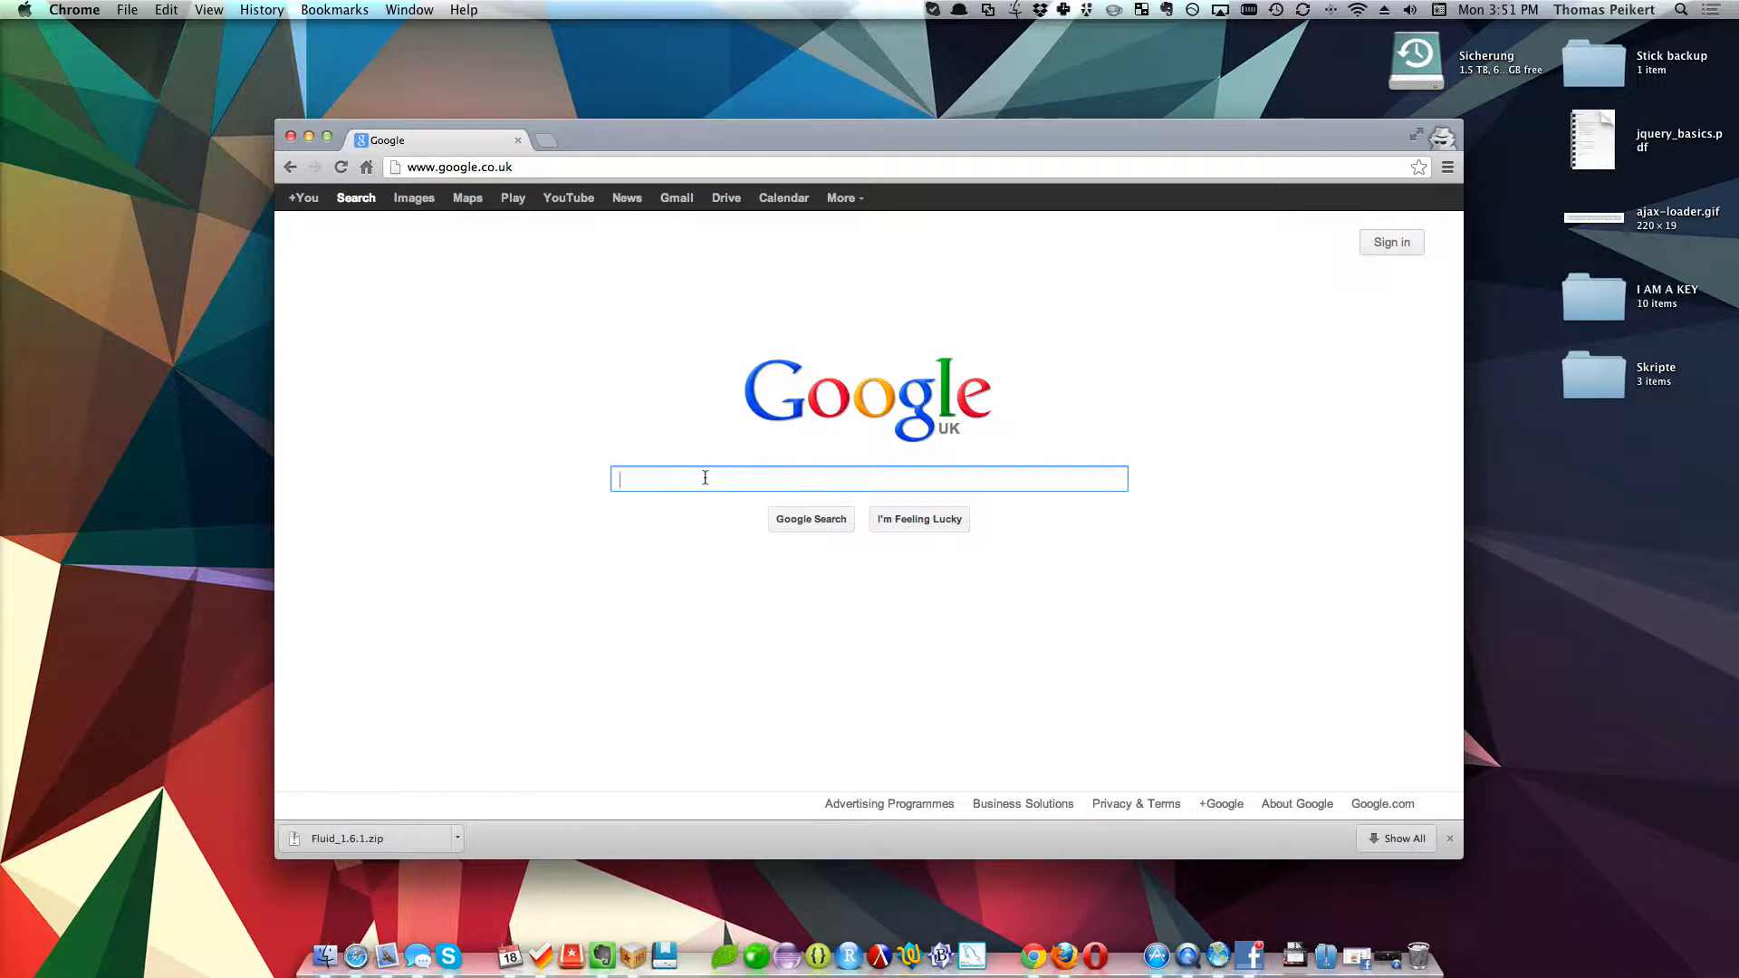
text(fluidapp)
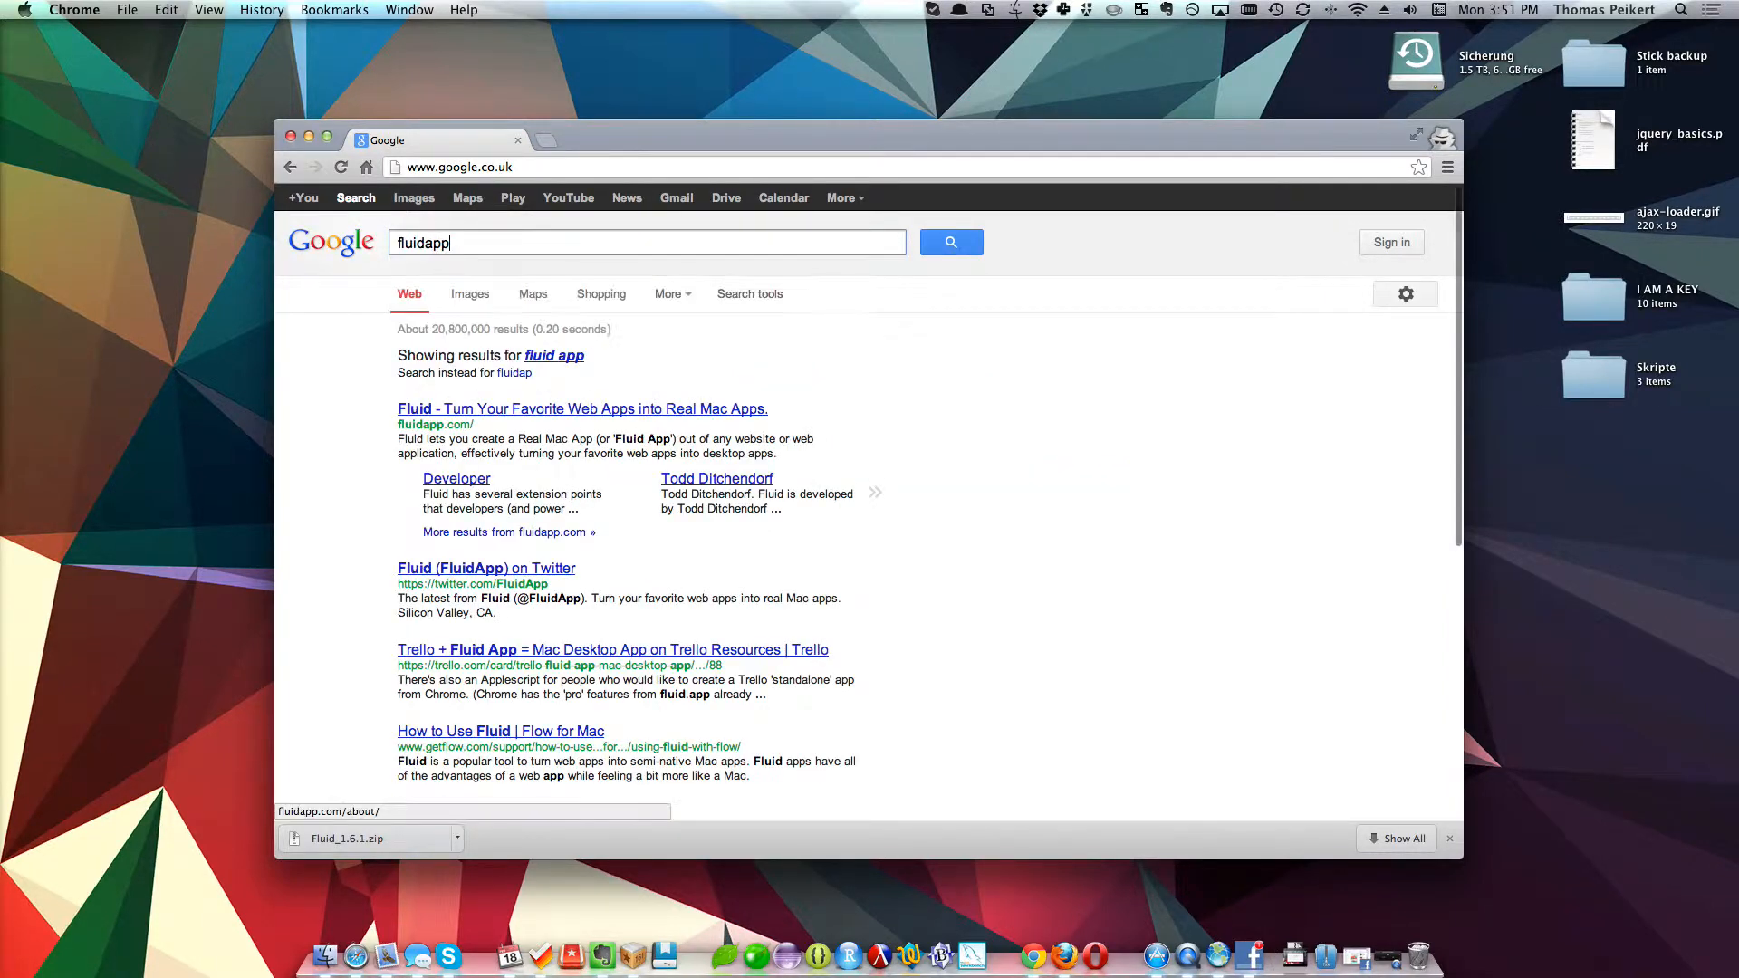
- Open fluidapp.com, scroll through the page, and get Fluid's free download
click(581, 409)
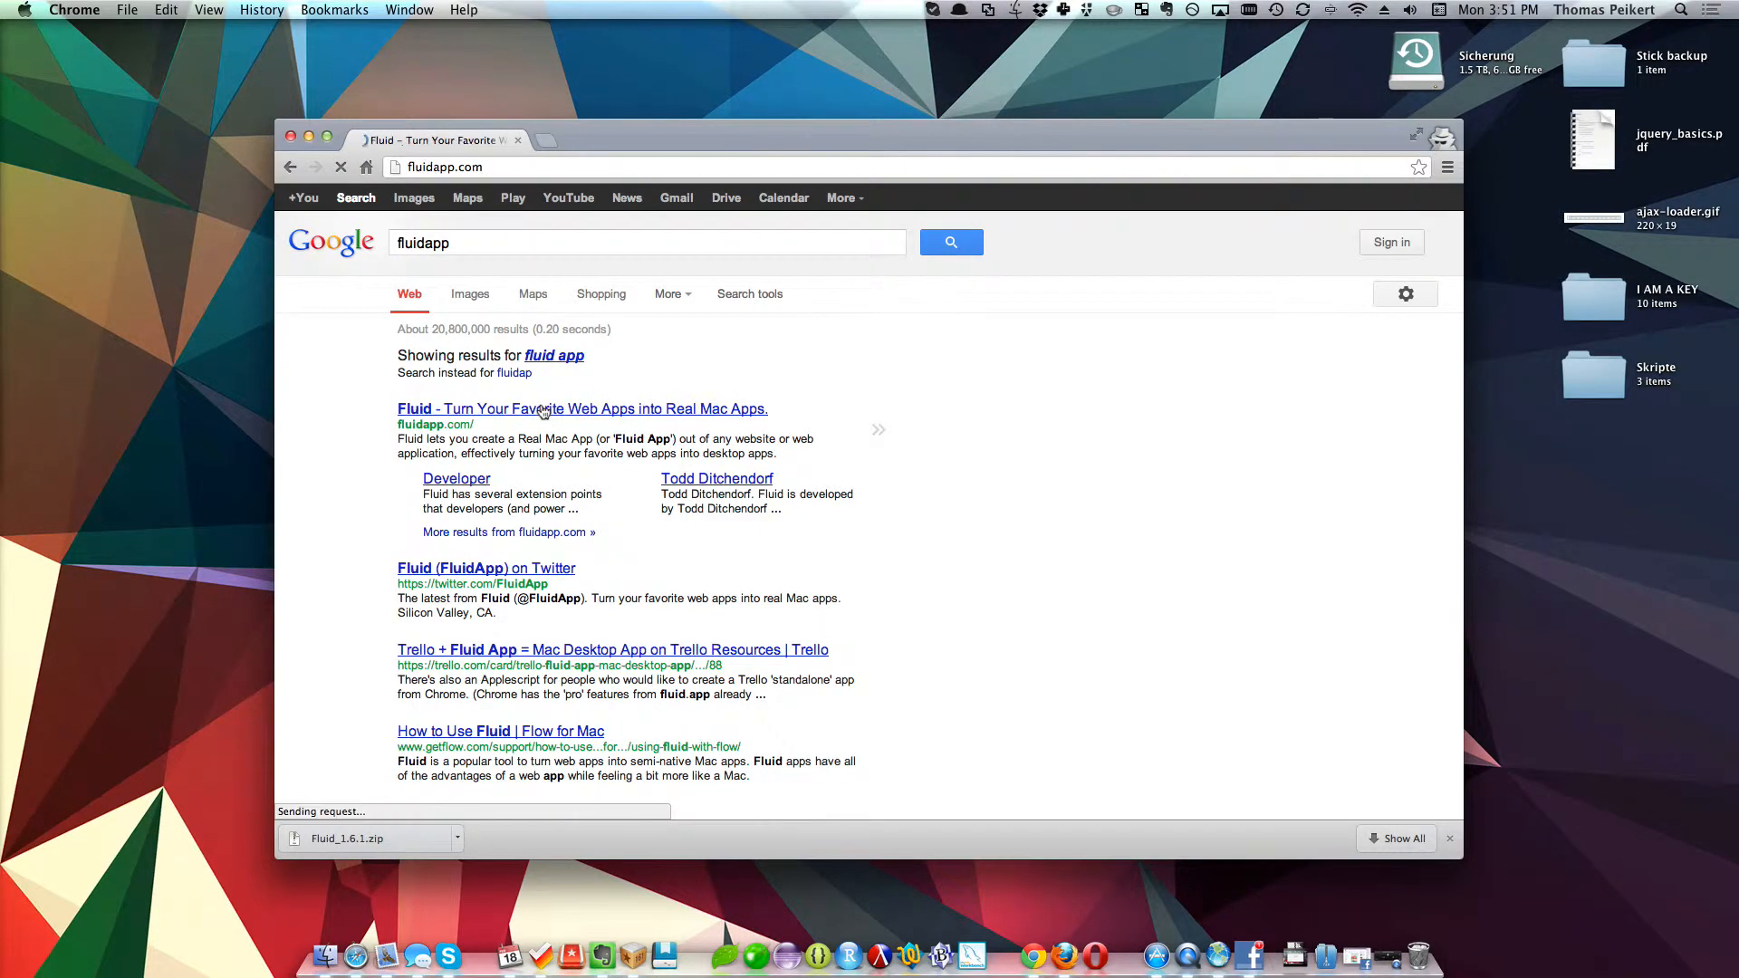
click(581, 409)
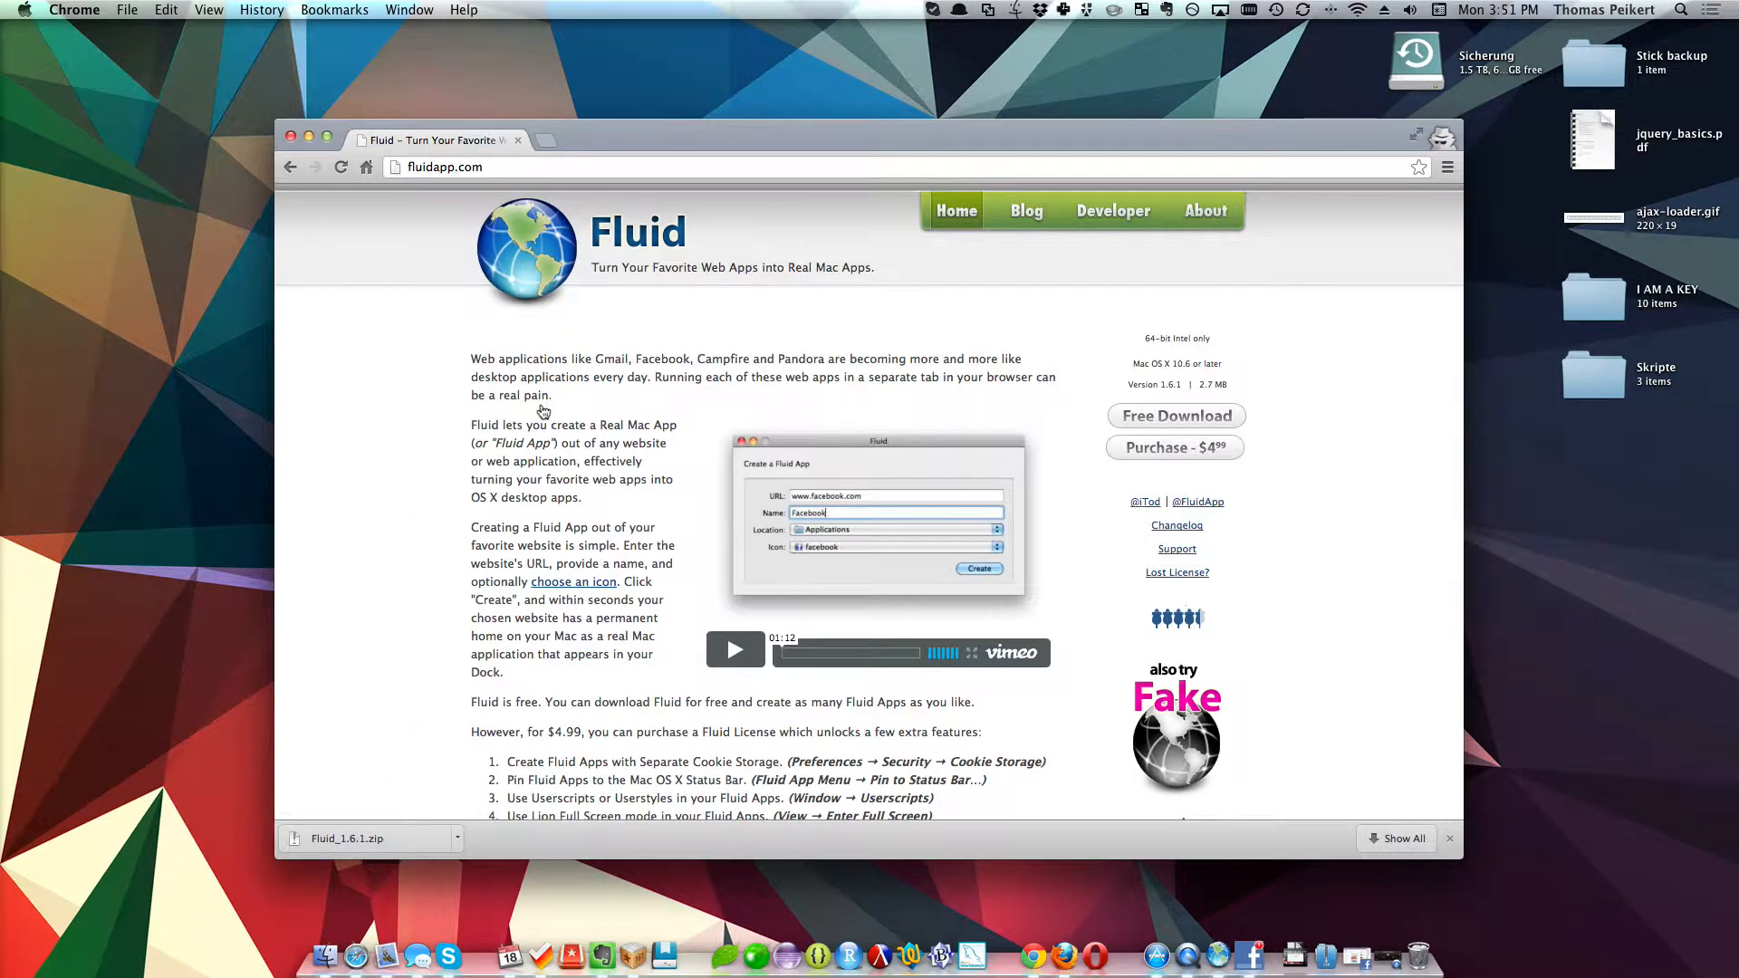
mouse_move(597, 414)
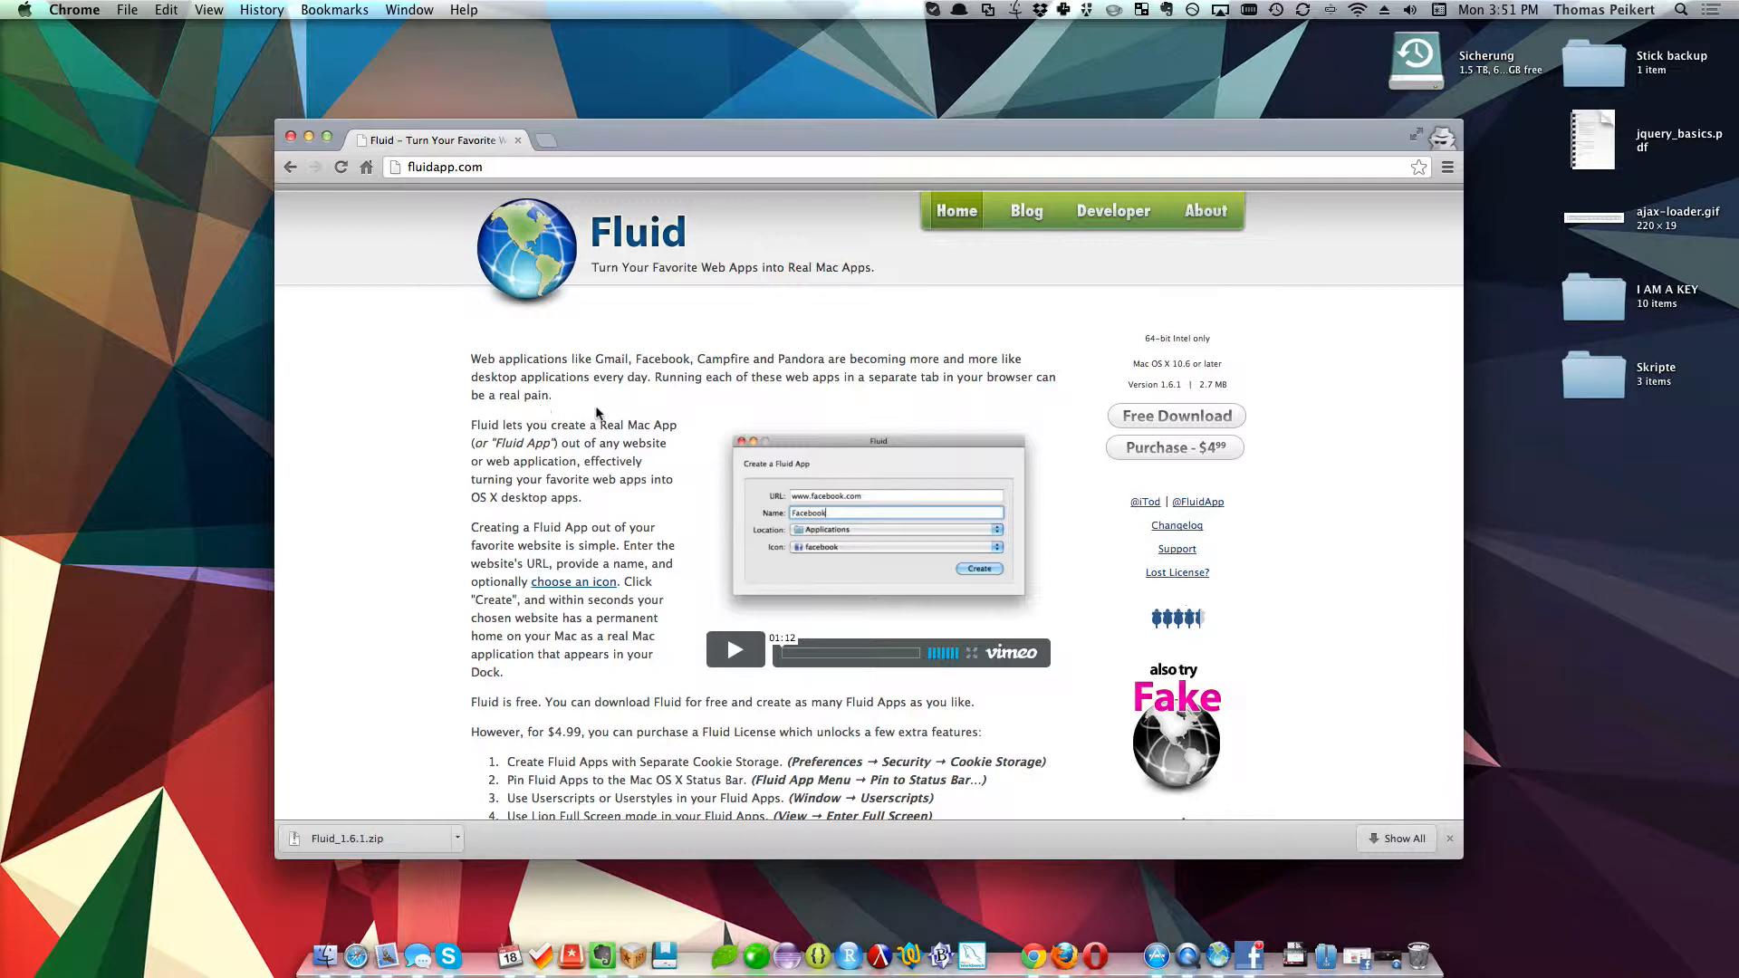
scroll(down, 3)
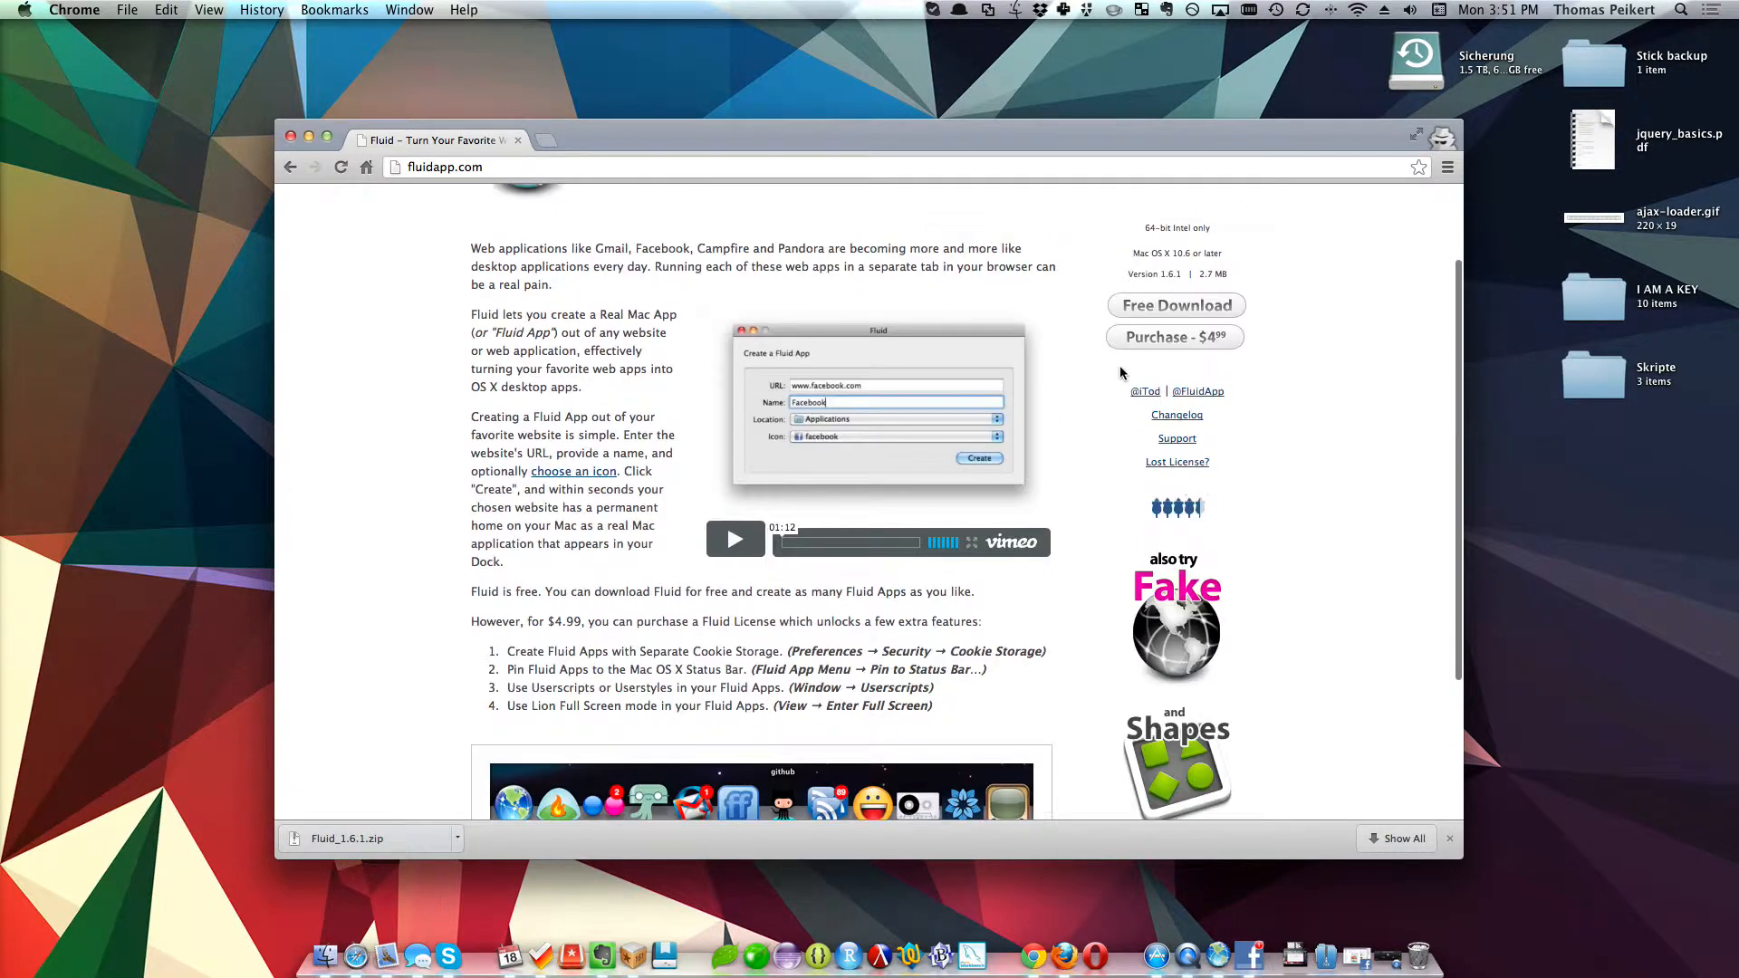
scroll(down, 3)
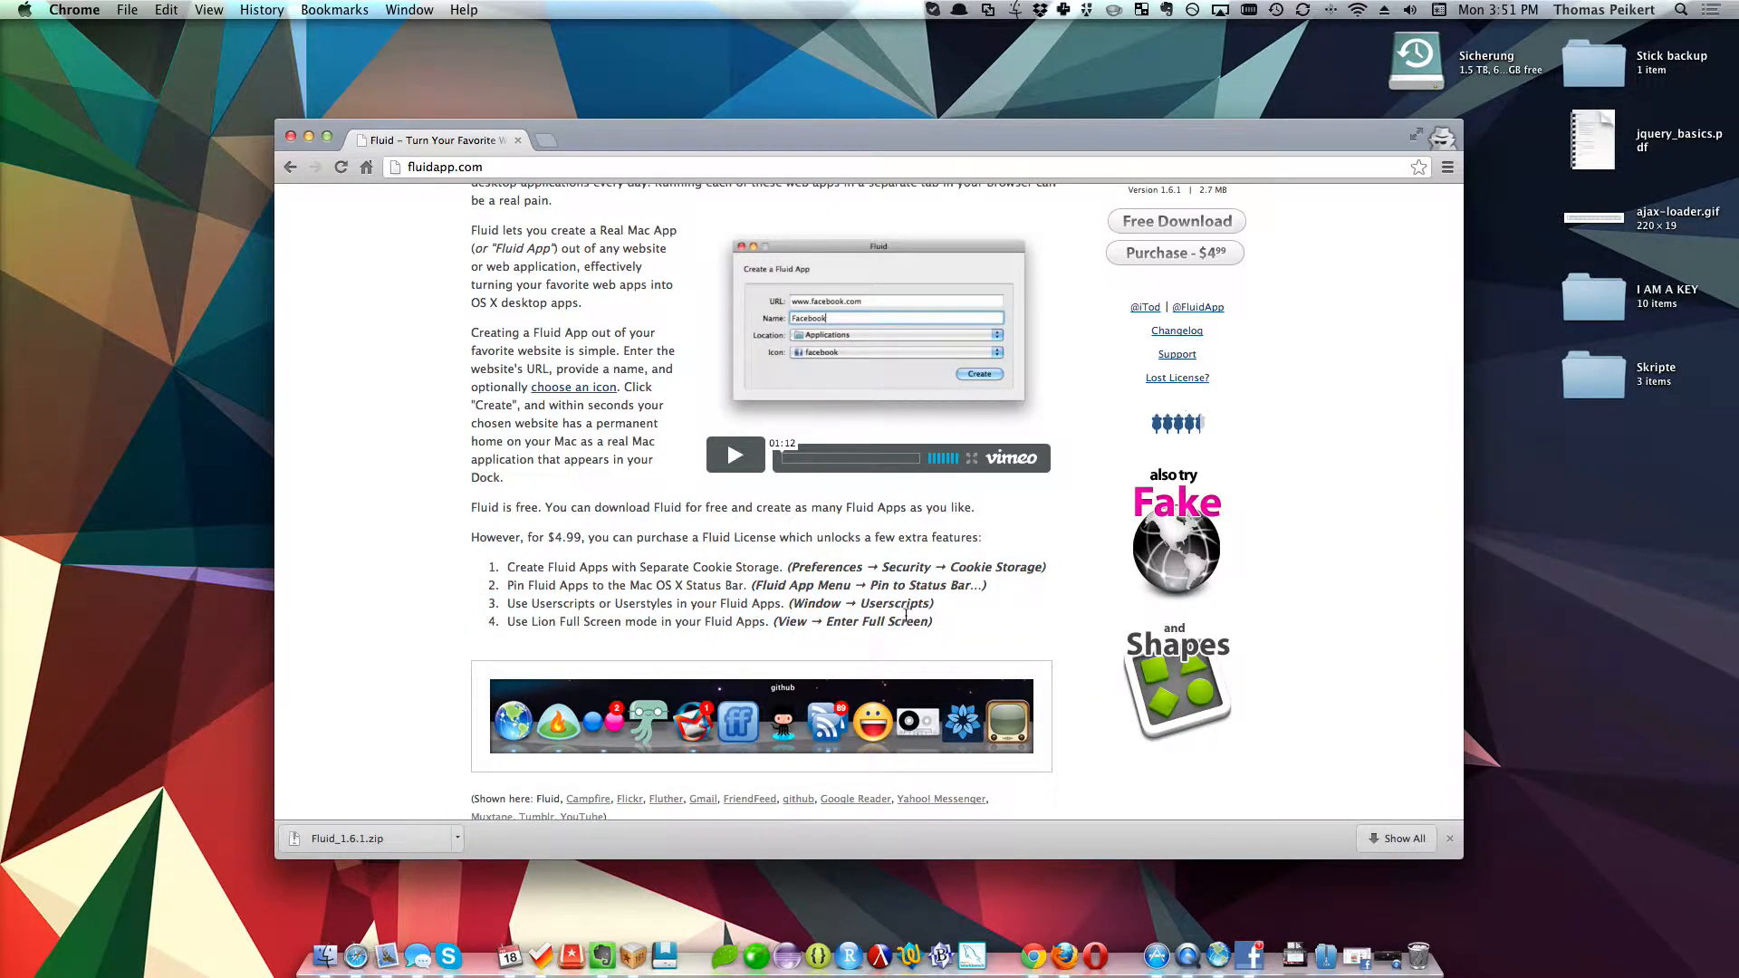
scroll(up, 3)
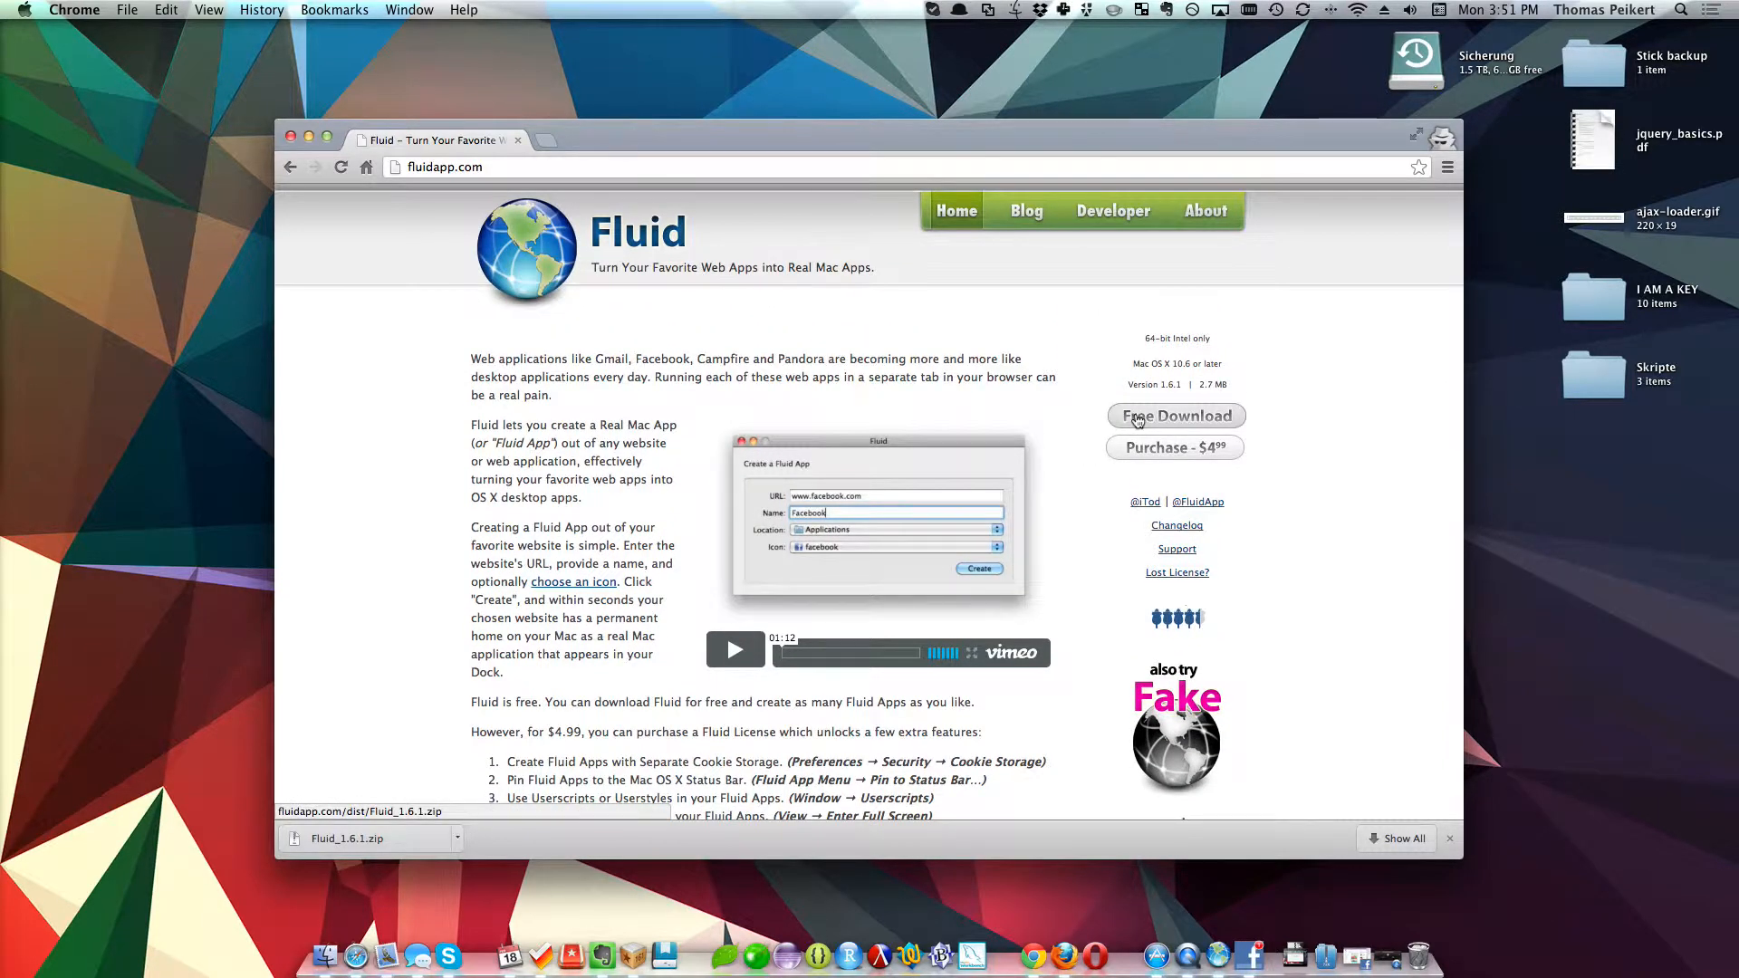
click(1176, 415)
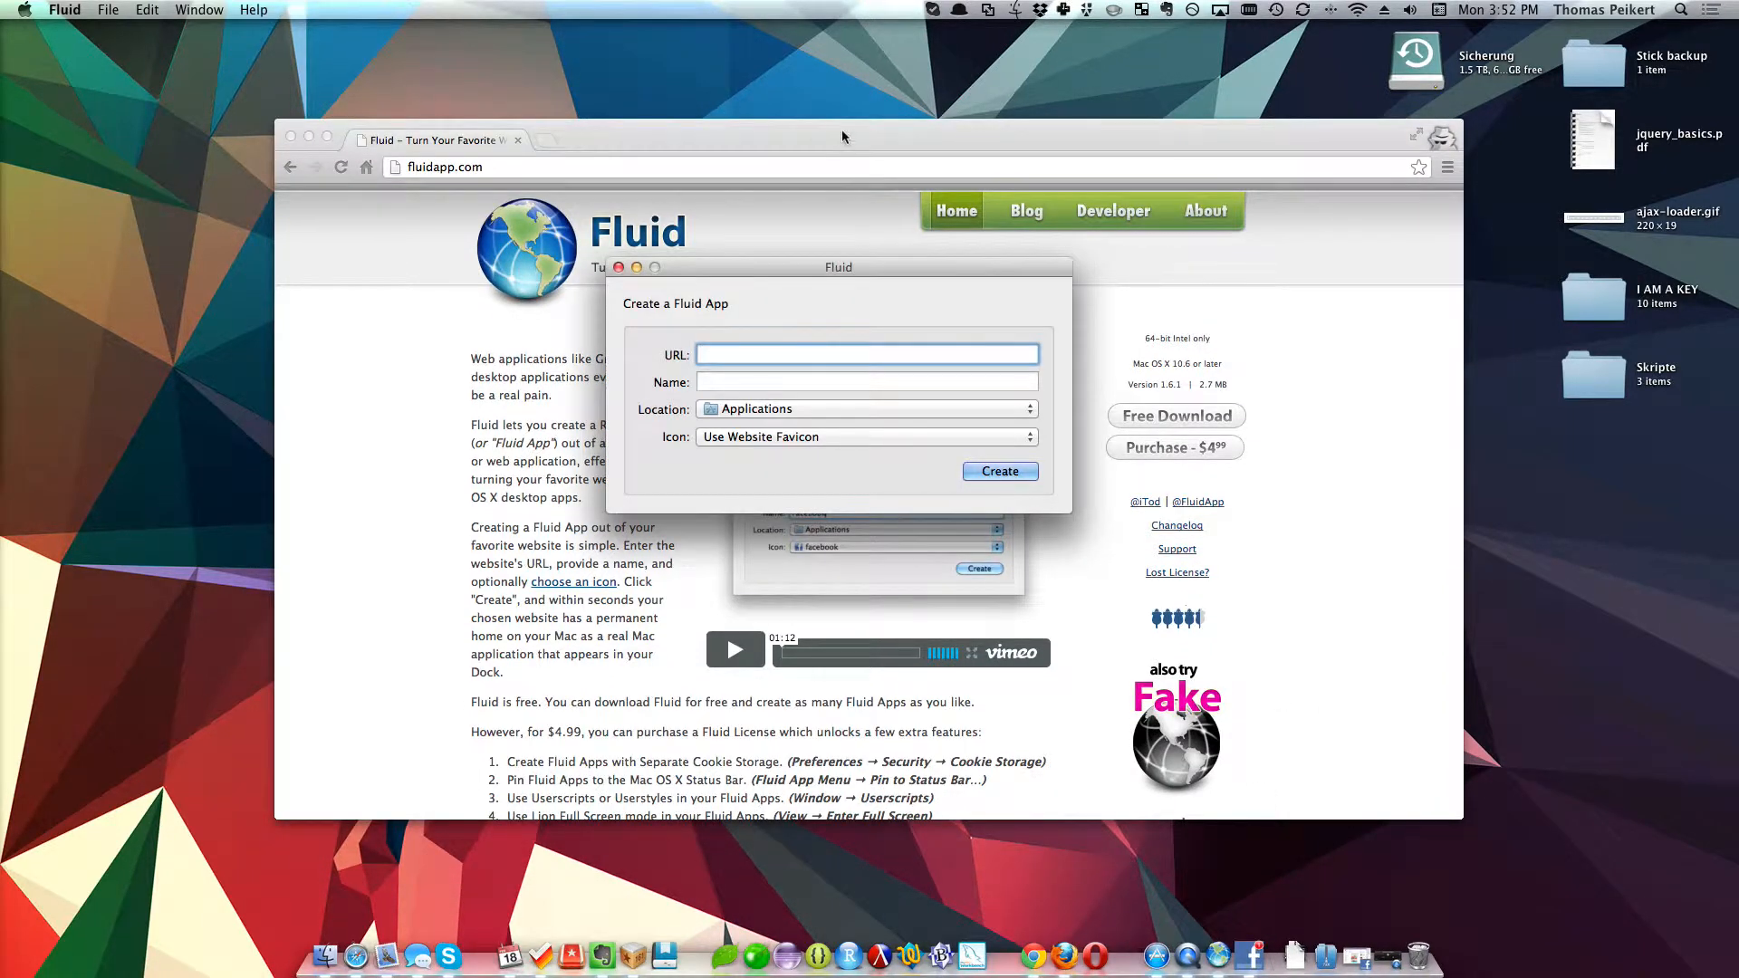
mouse_move(589, 330)
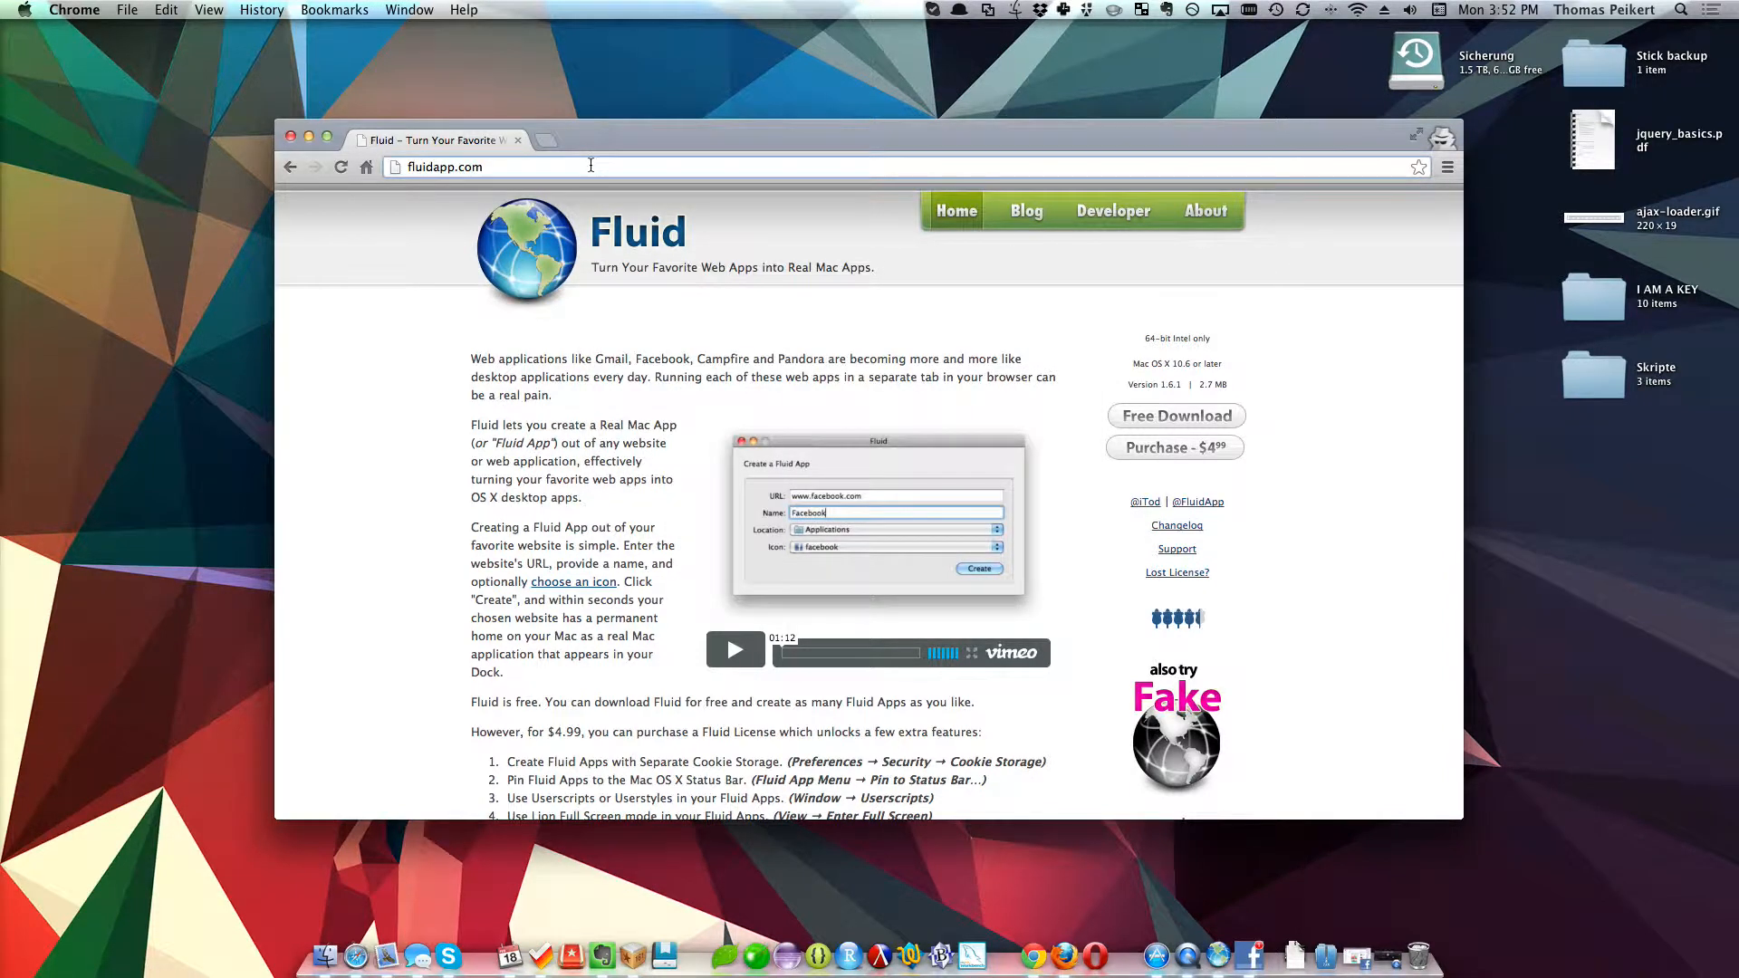
- Go to lifehacker.com in the current Chrome tab
text(lifehacker.com)
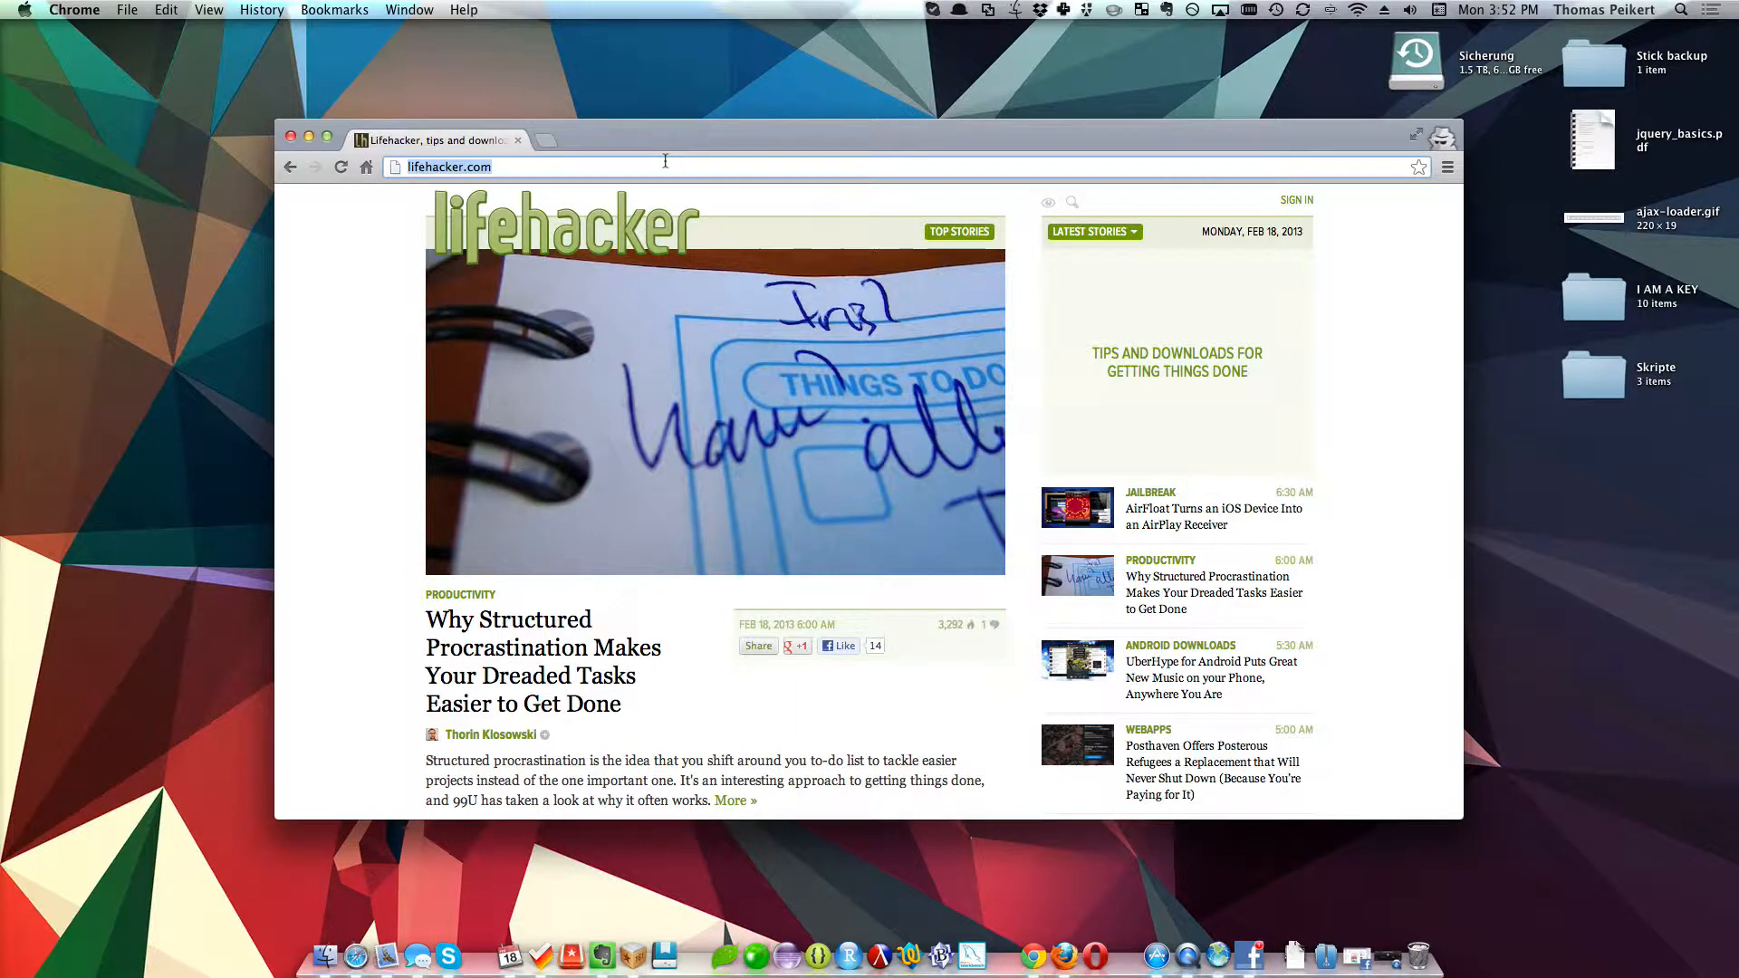
mouse_move(1077, 663)
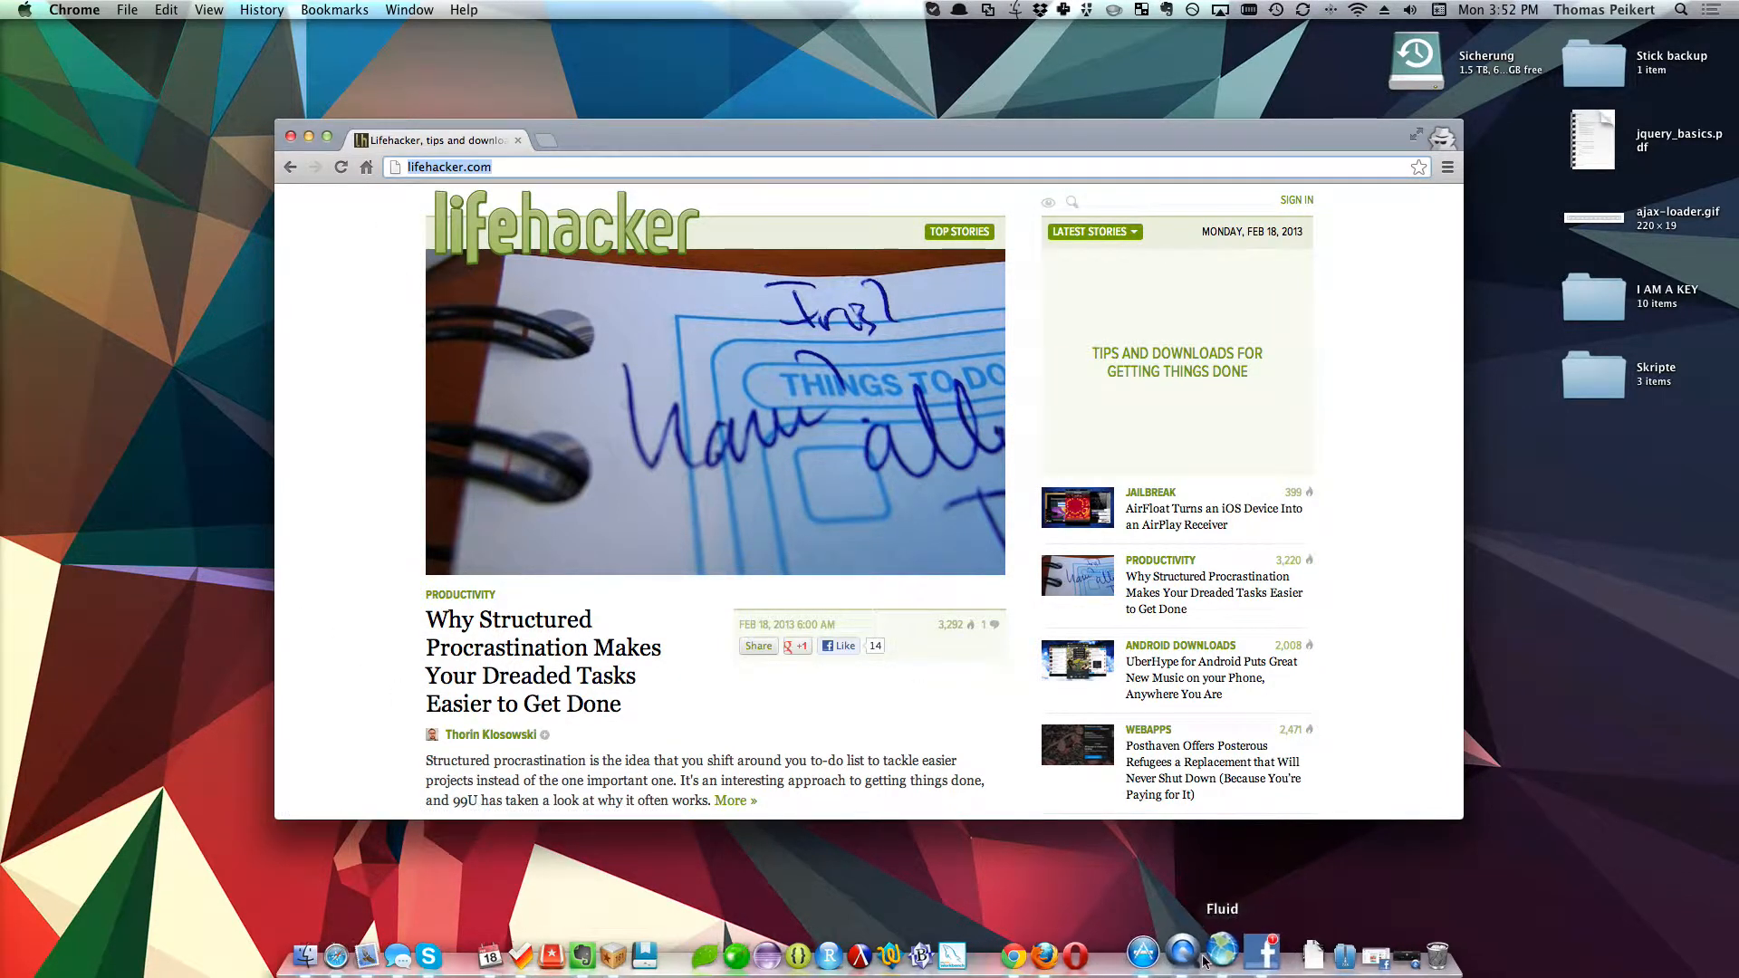
- Create a Fluid app named 'lifehacker' for lifehacker.com in Applications with the website favicon
click(1185, 953)
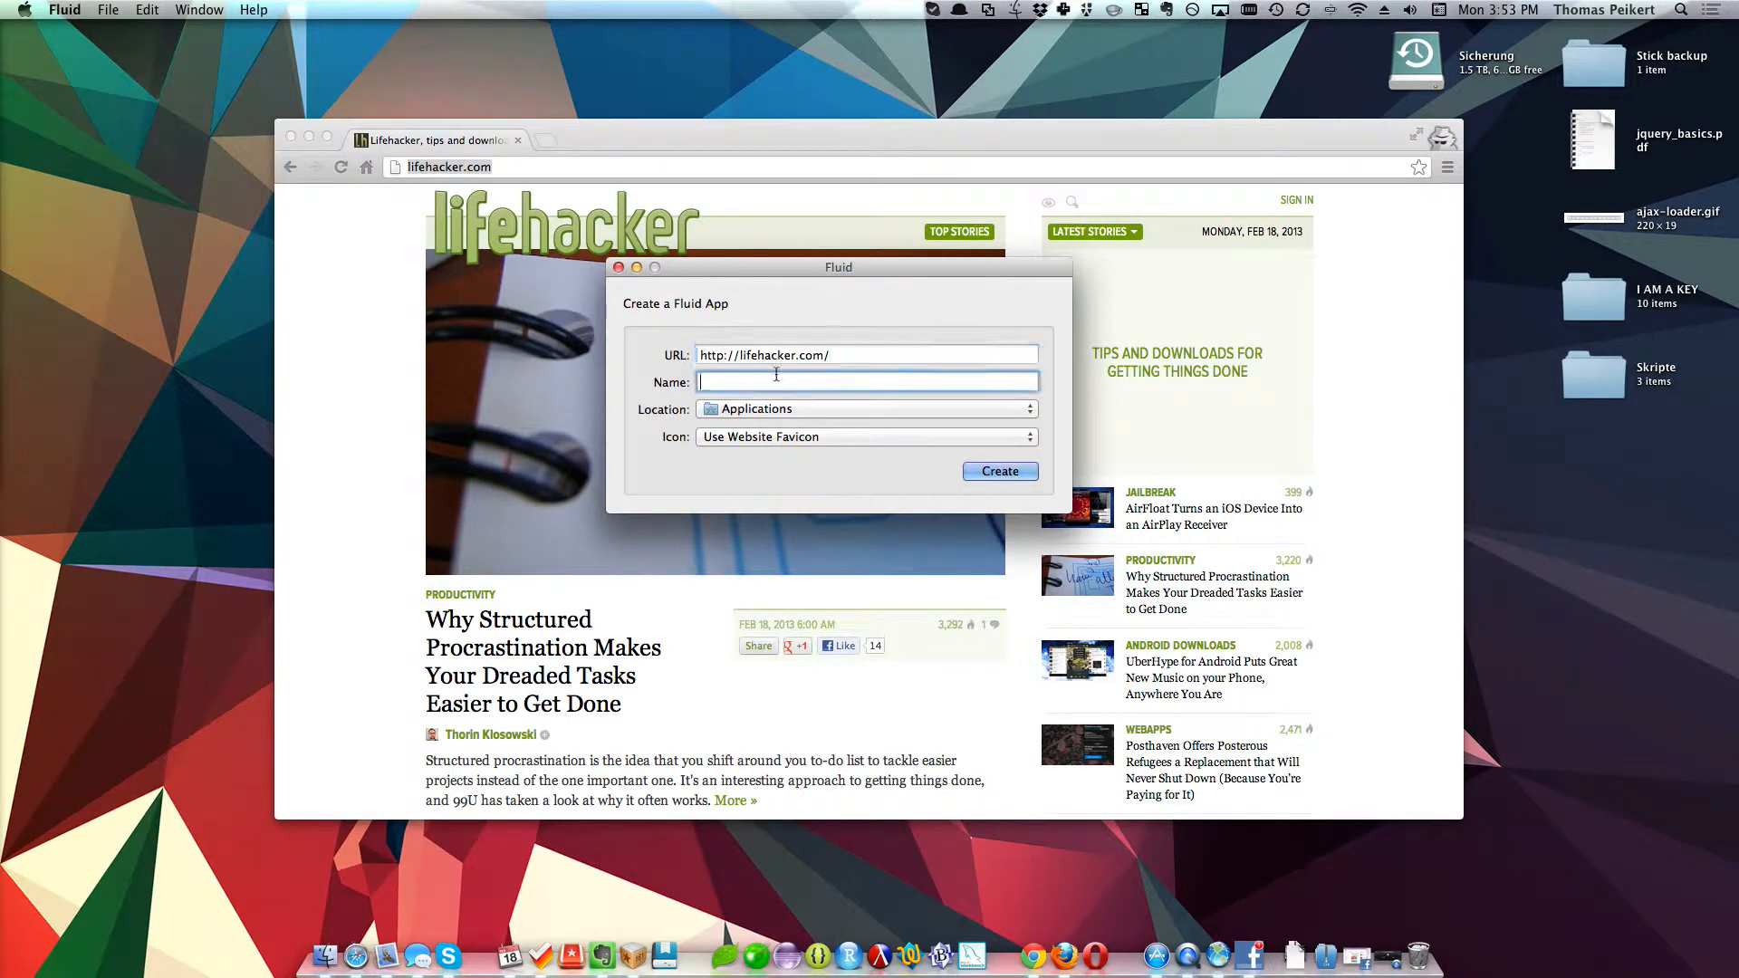
text(lifehac)
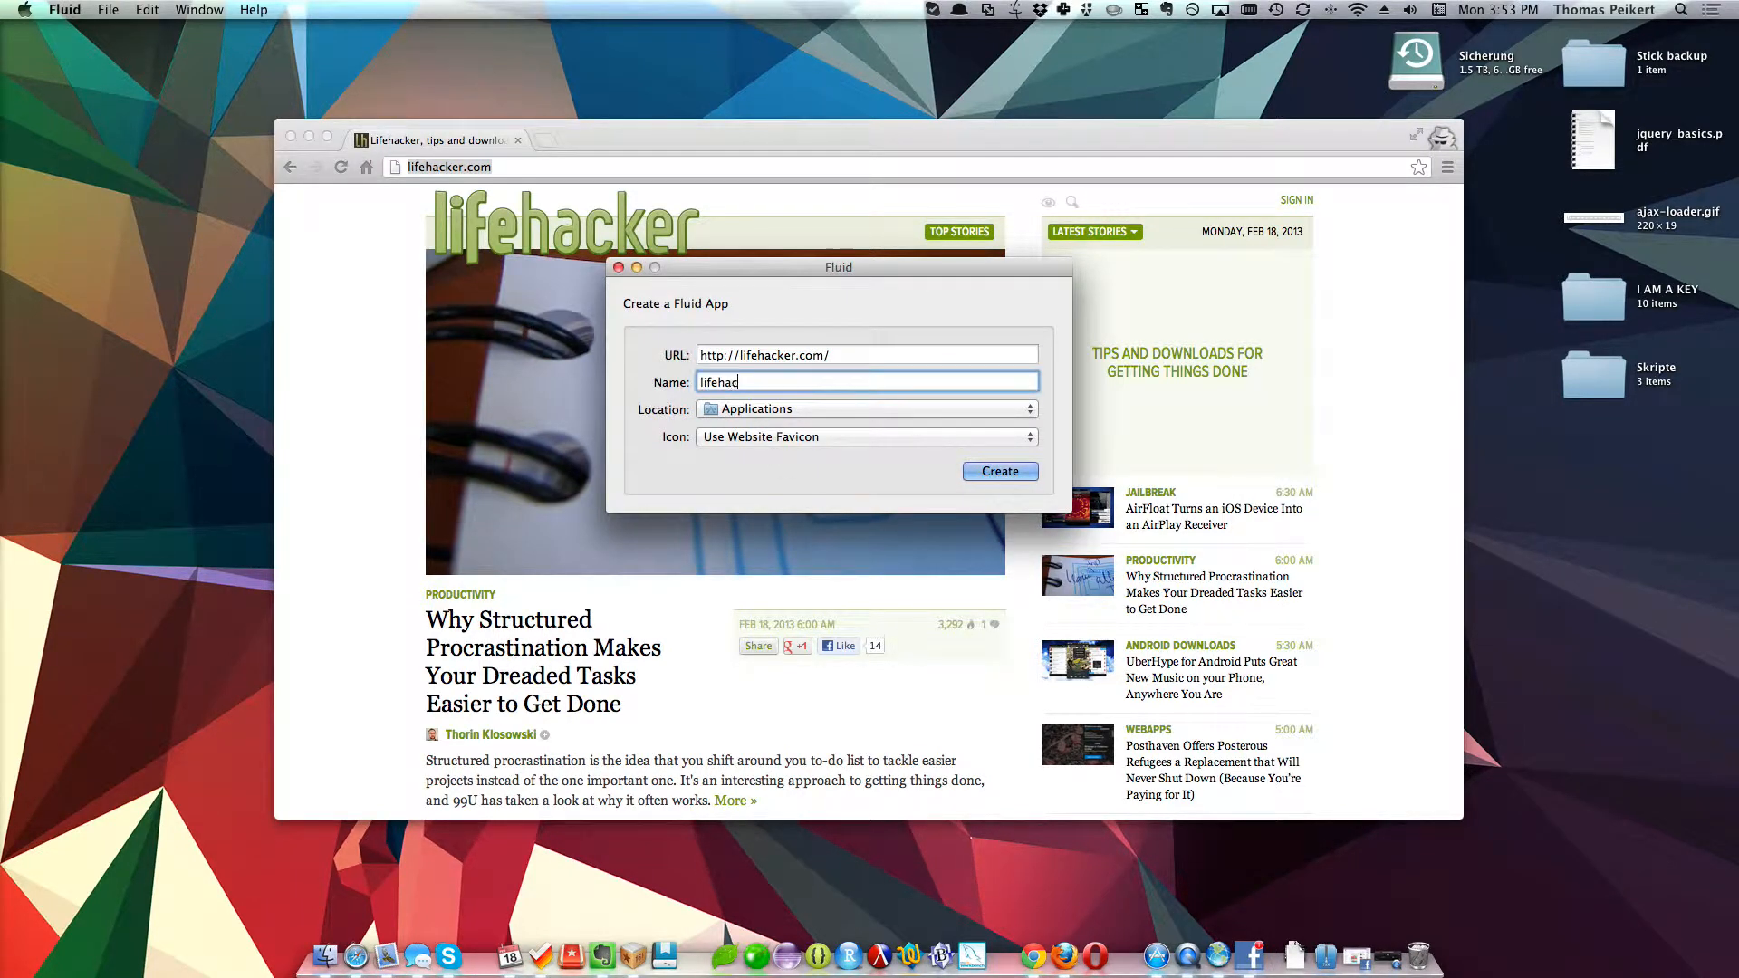
click(866, 409)
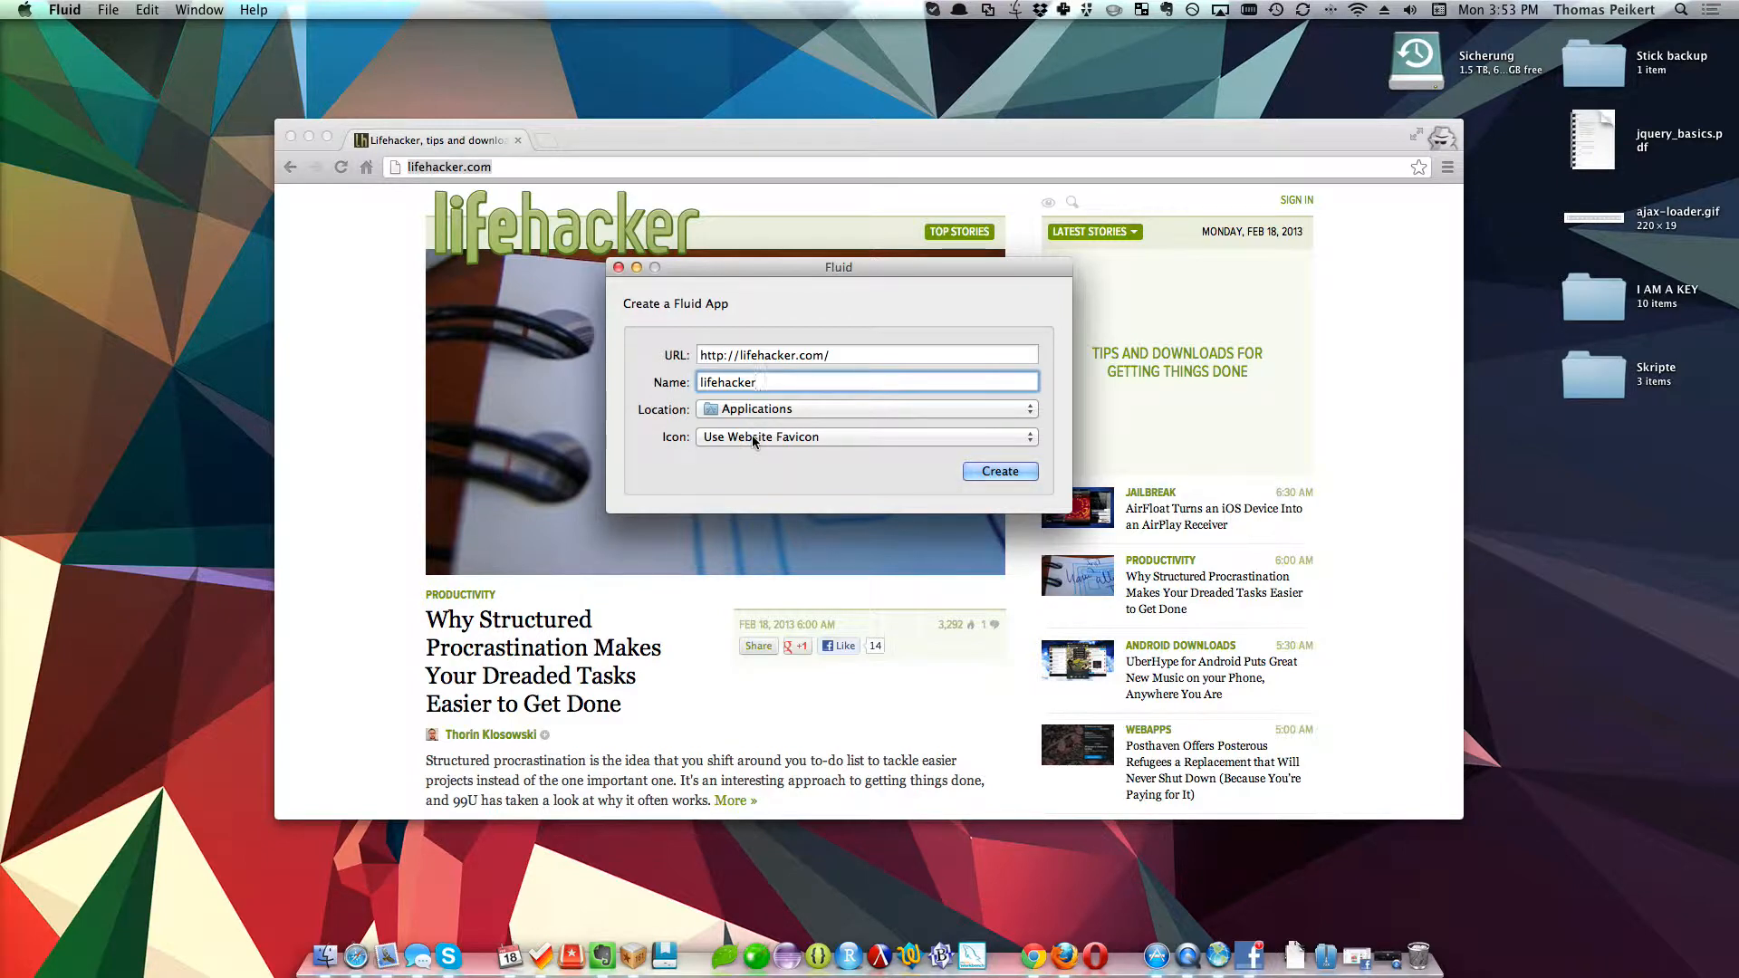
click(868, 436)
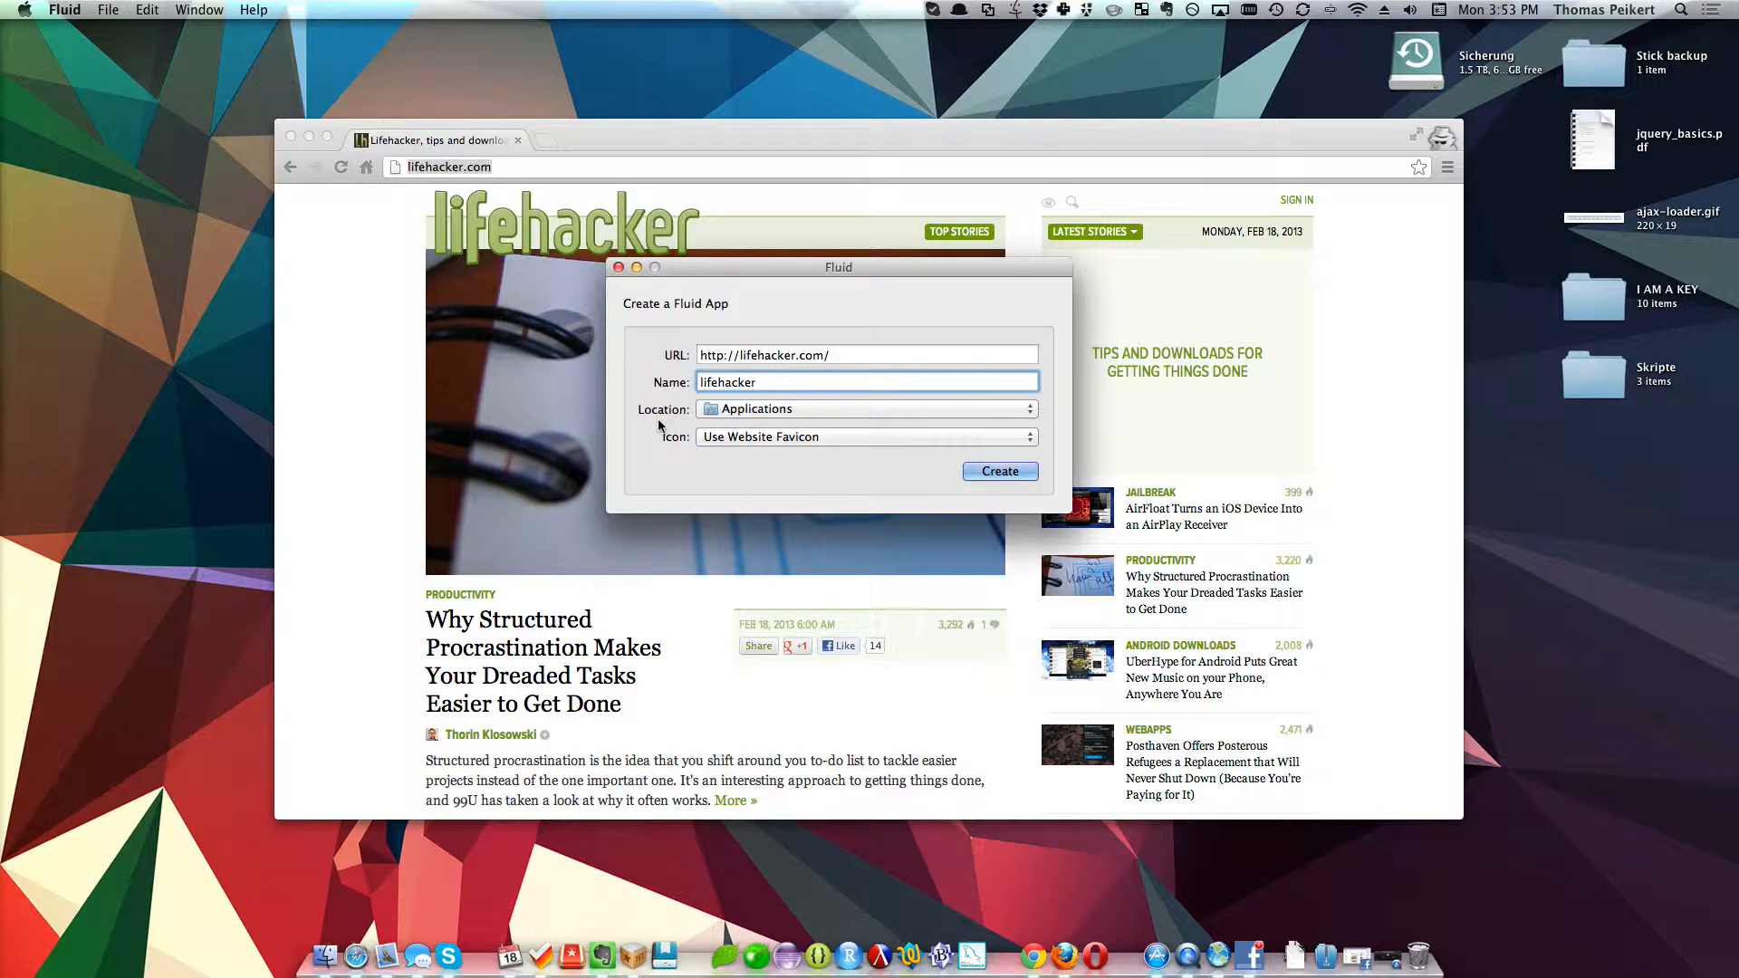
click(999, 471)
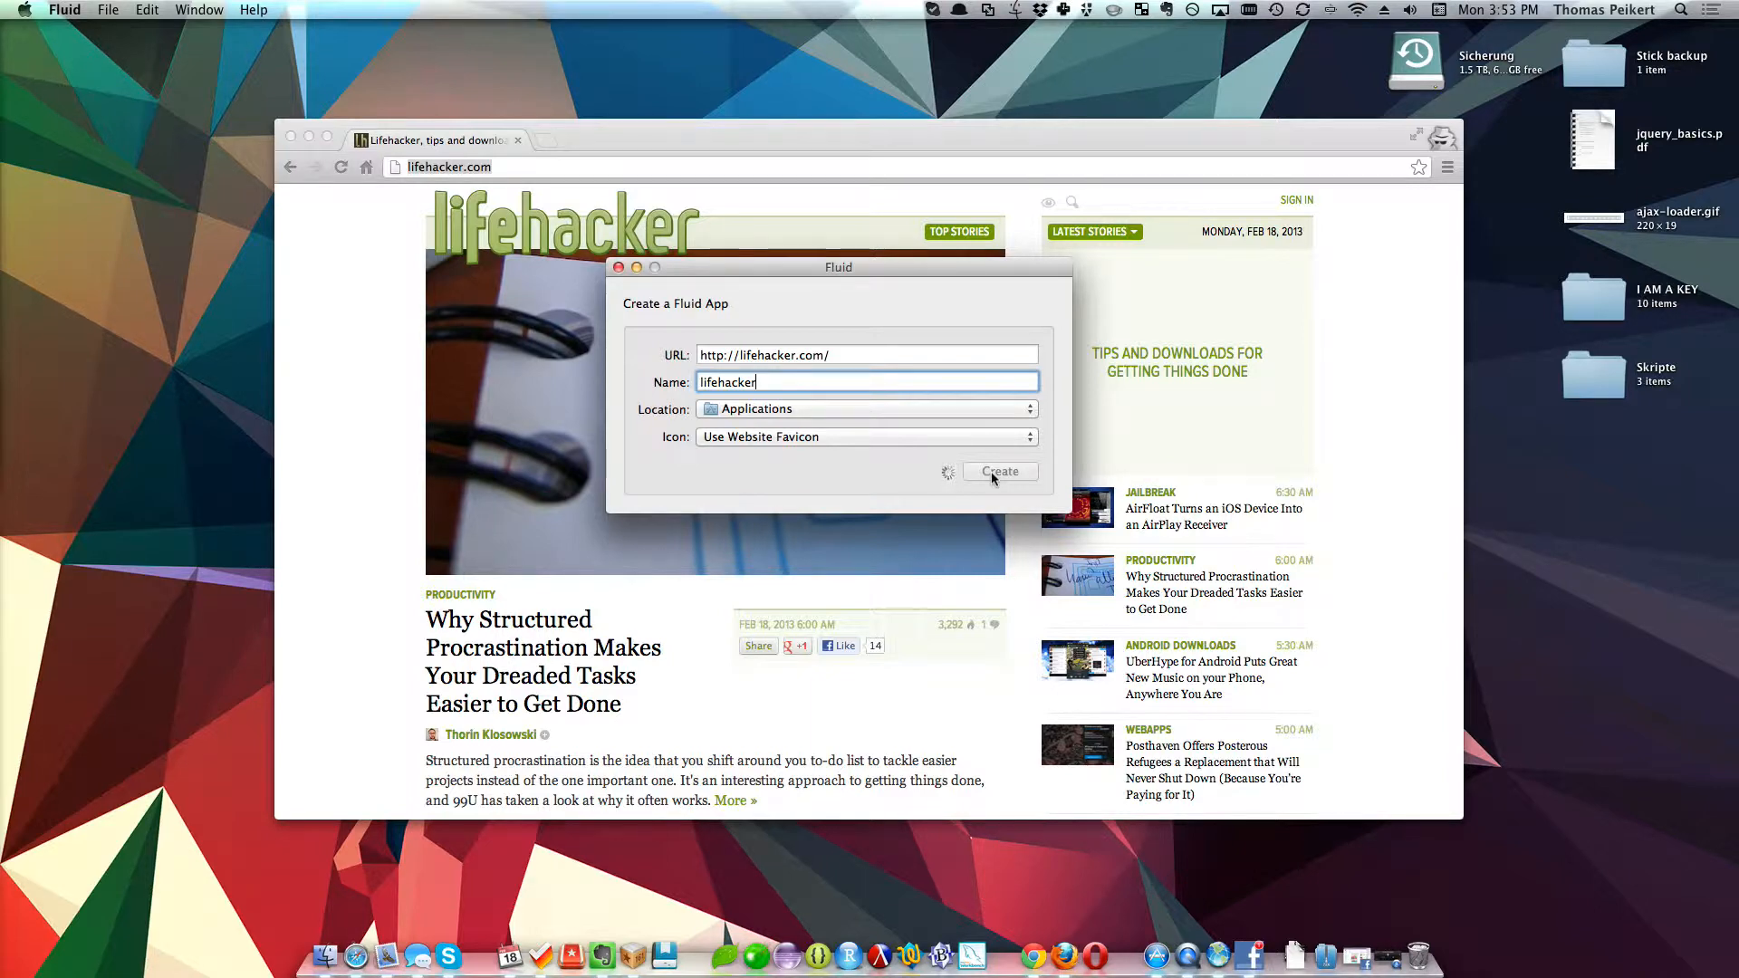
click(998, 471)
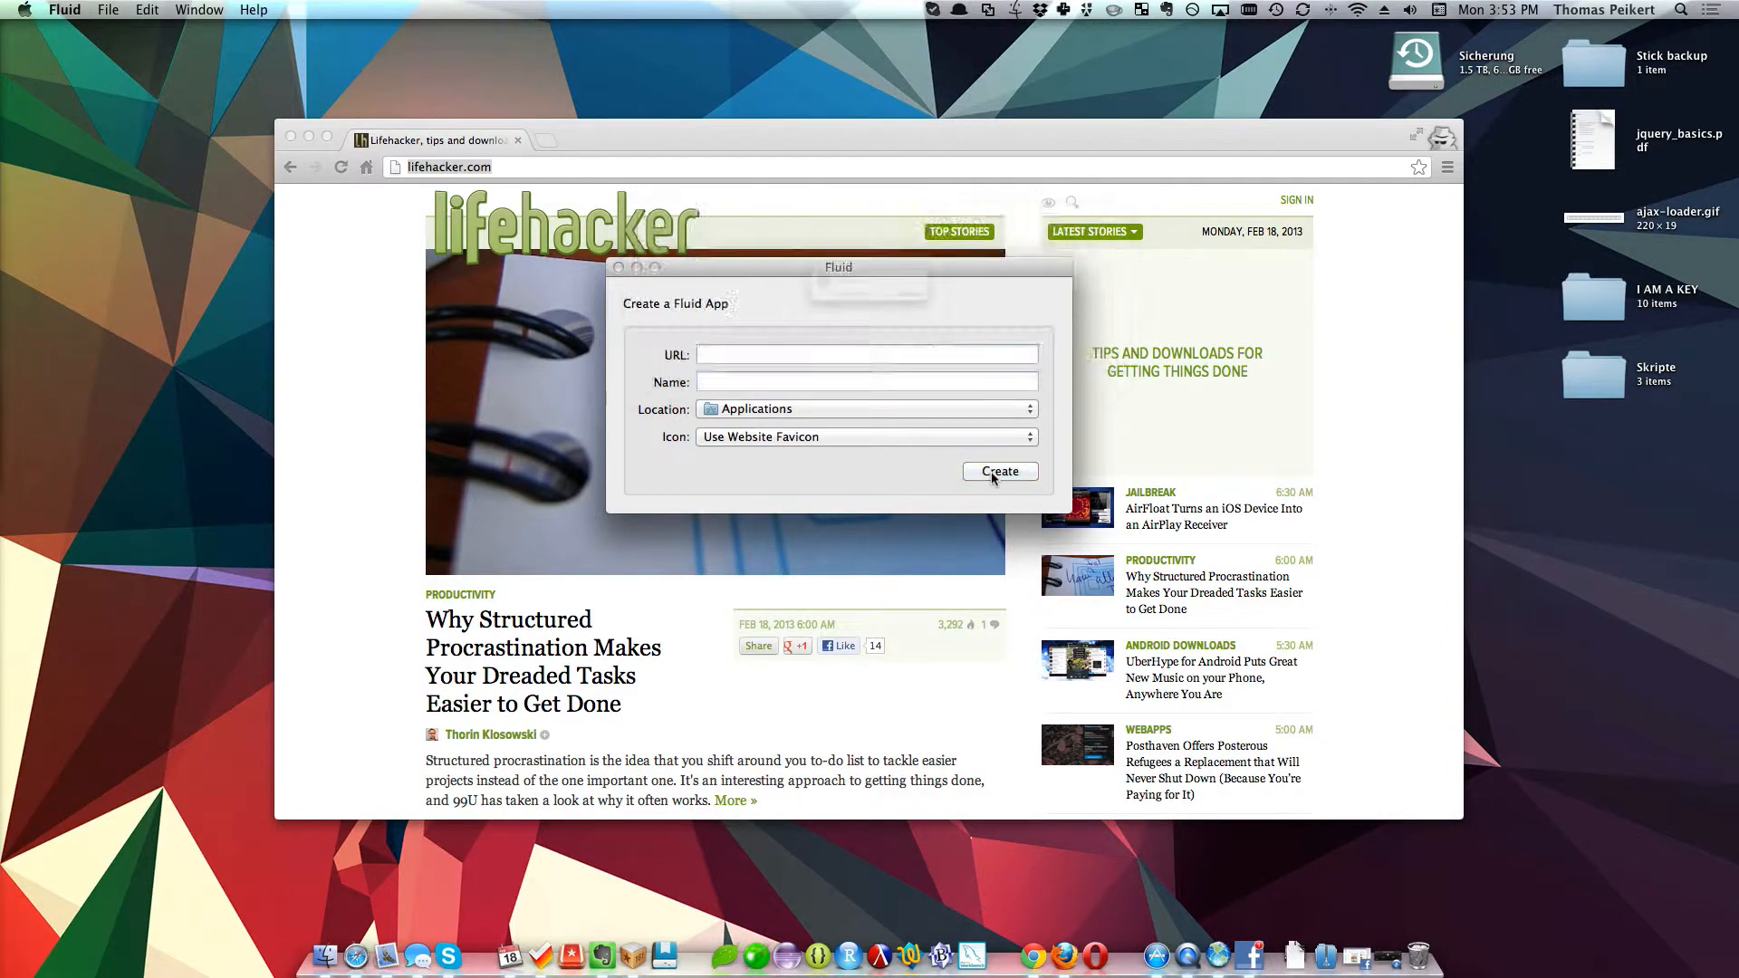
click(998, 471)
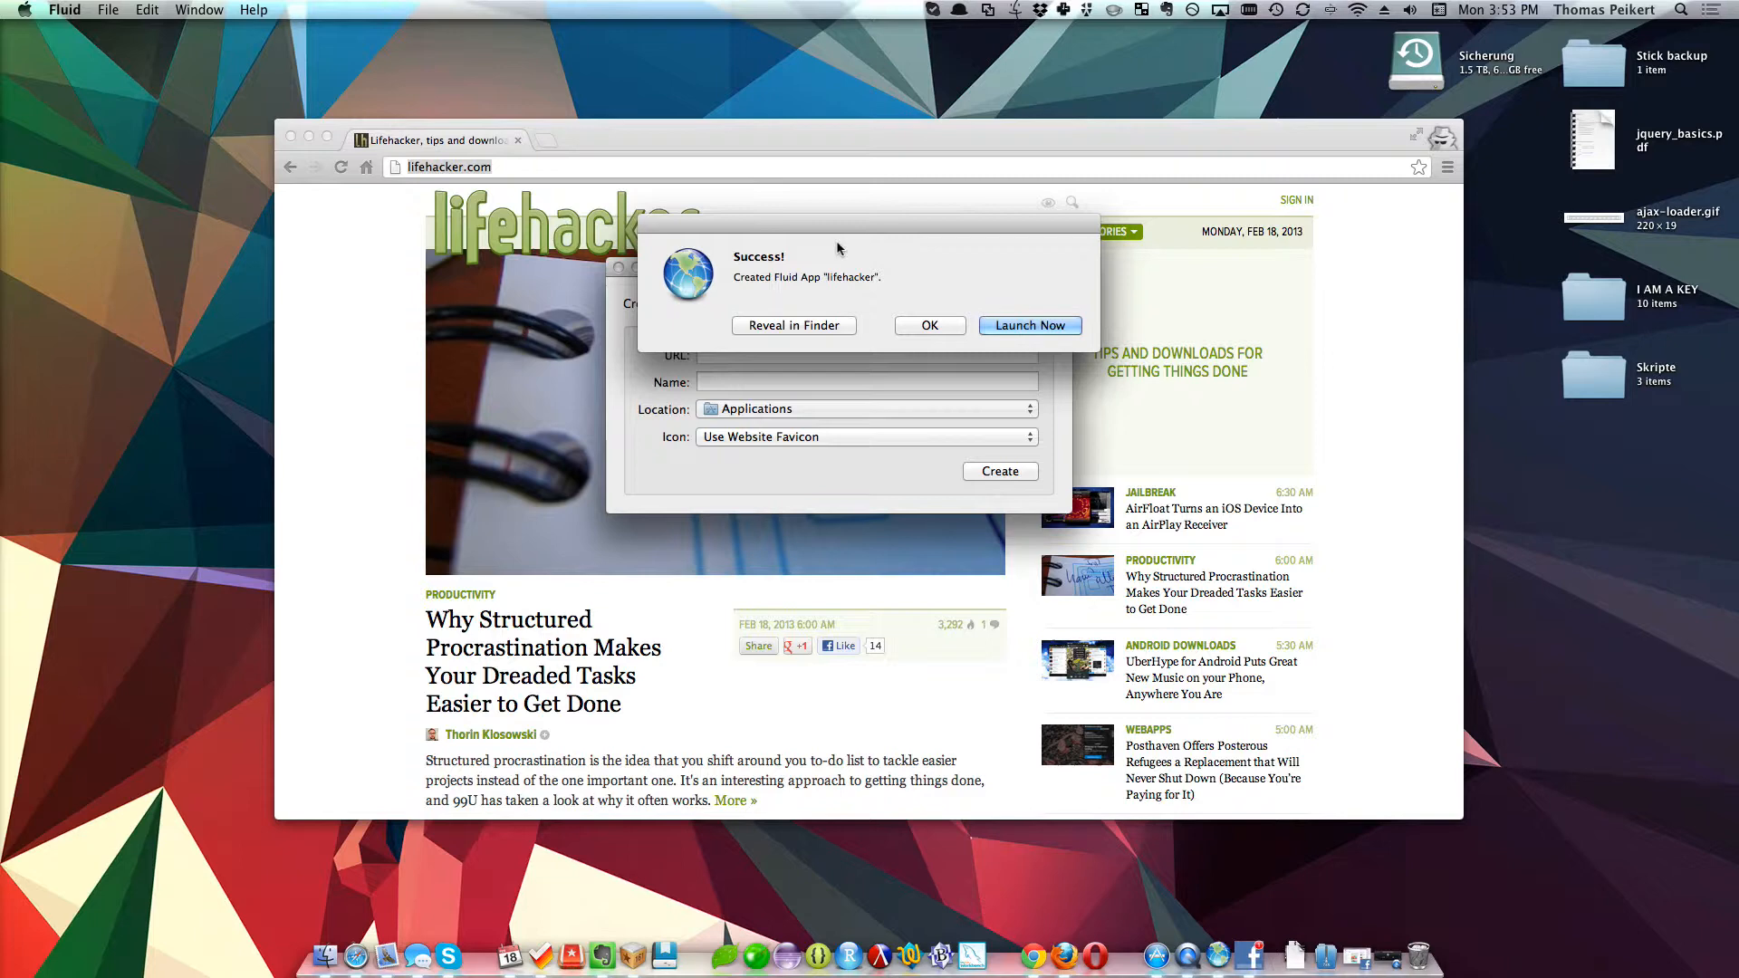
- Launch the new lifehacker app and open its Android Downloads link
click(929, 325)
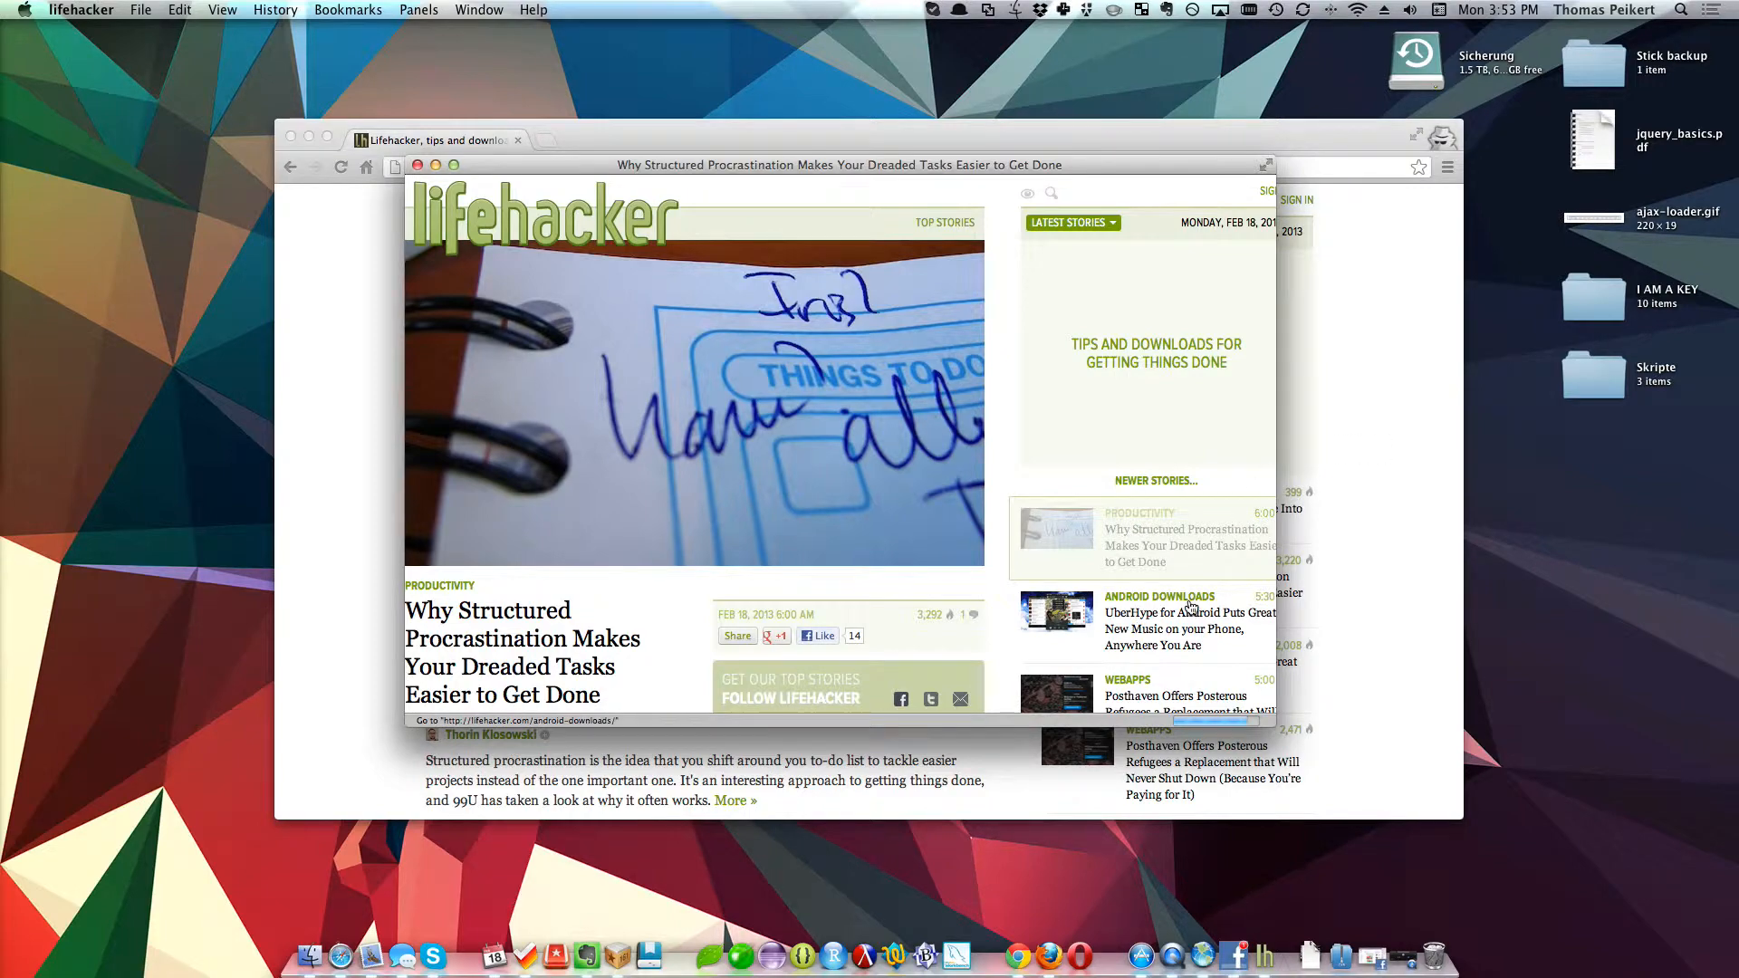
click(1189, 621)
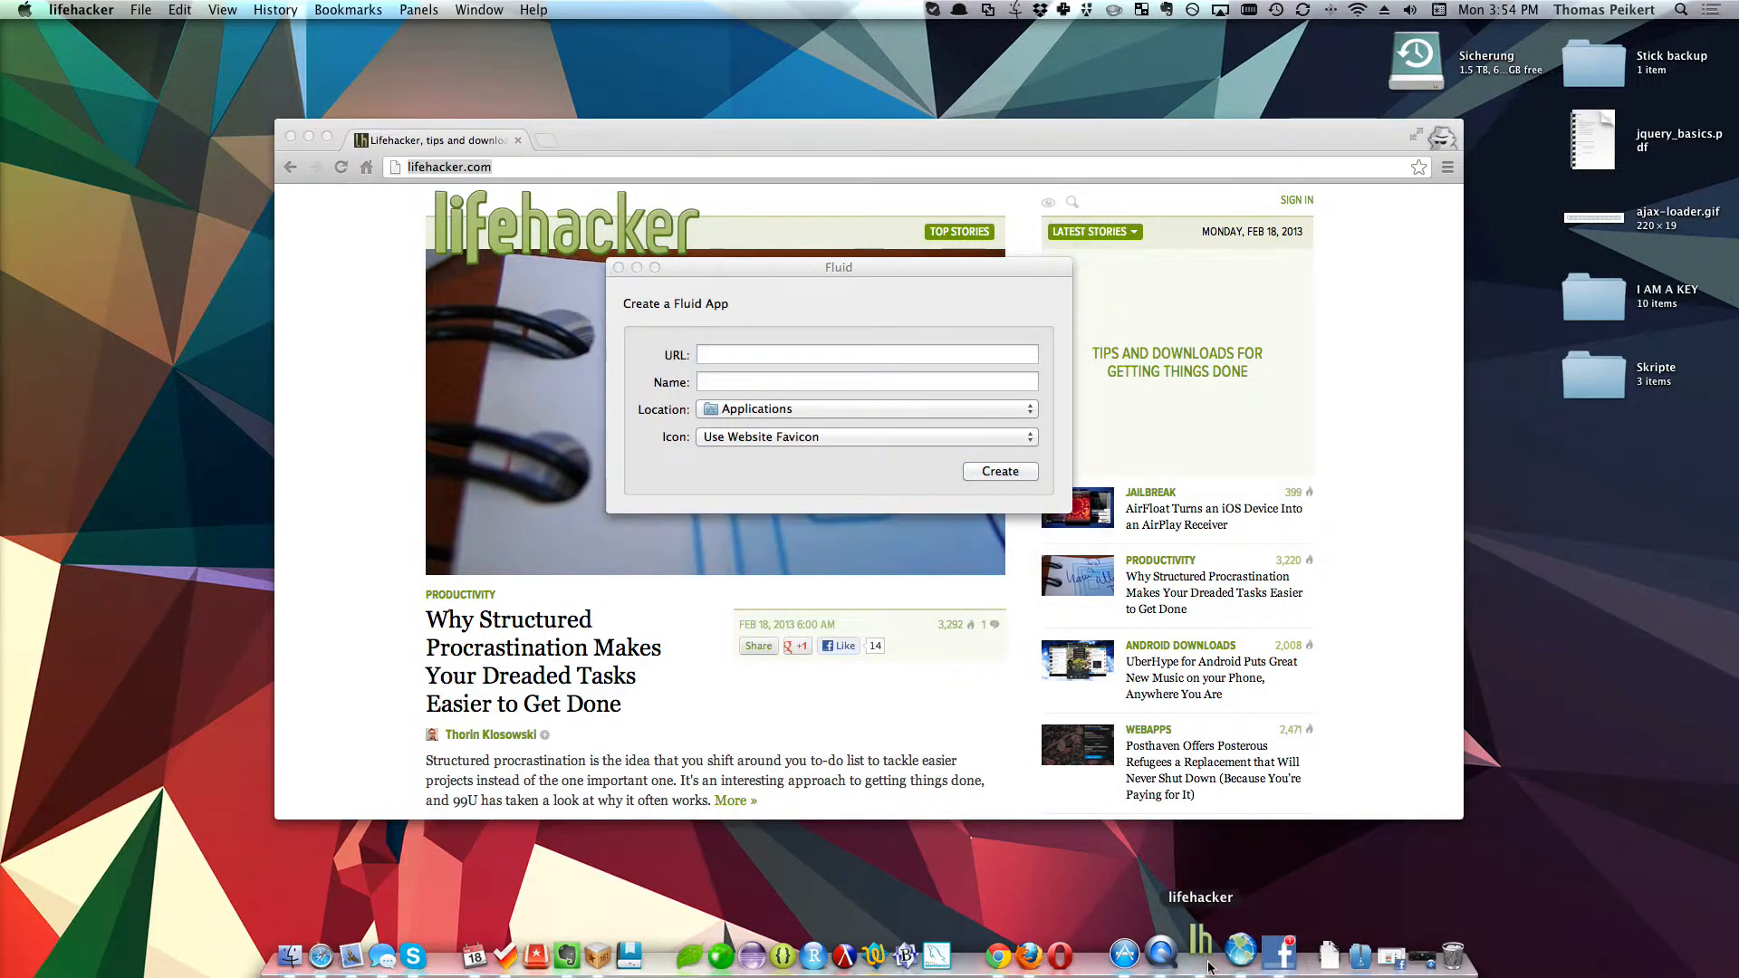
- Enable automatic update checks in lifehacker and return to the Lifehacker homepage
click(999, 471)
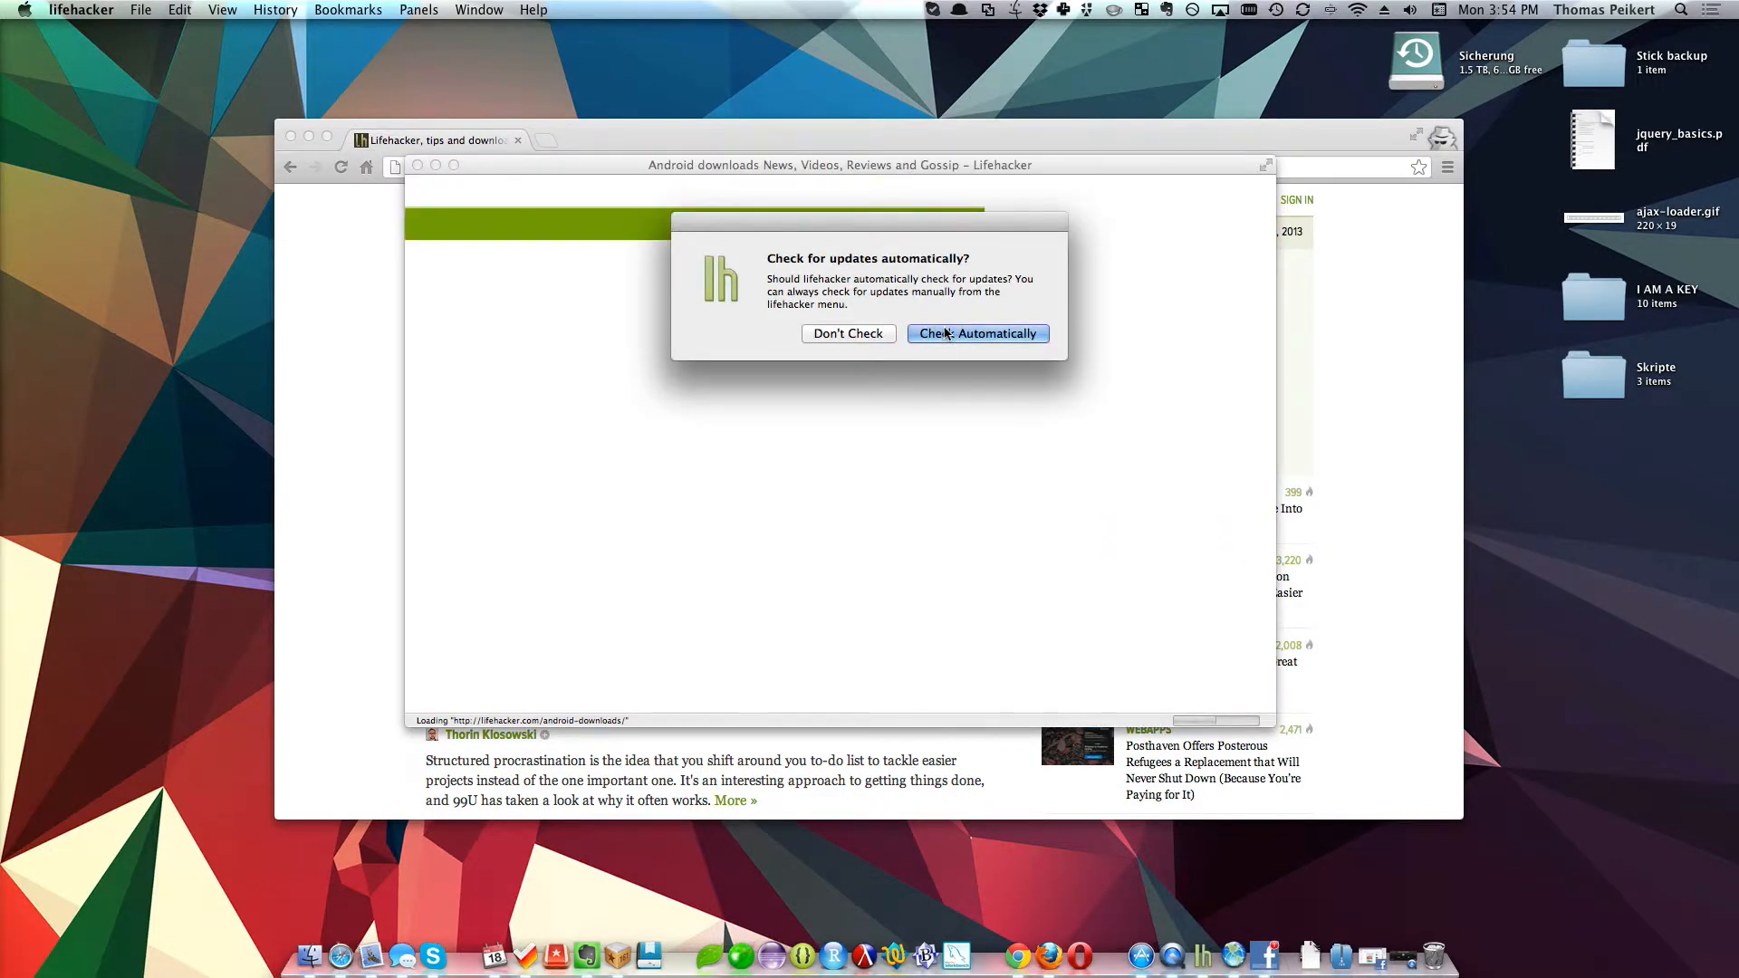
click(977, 334)
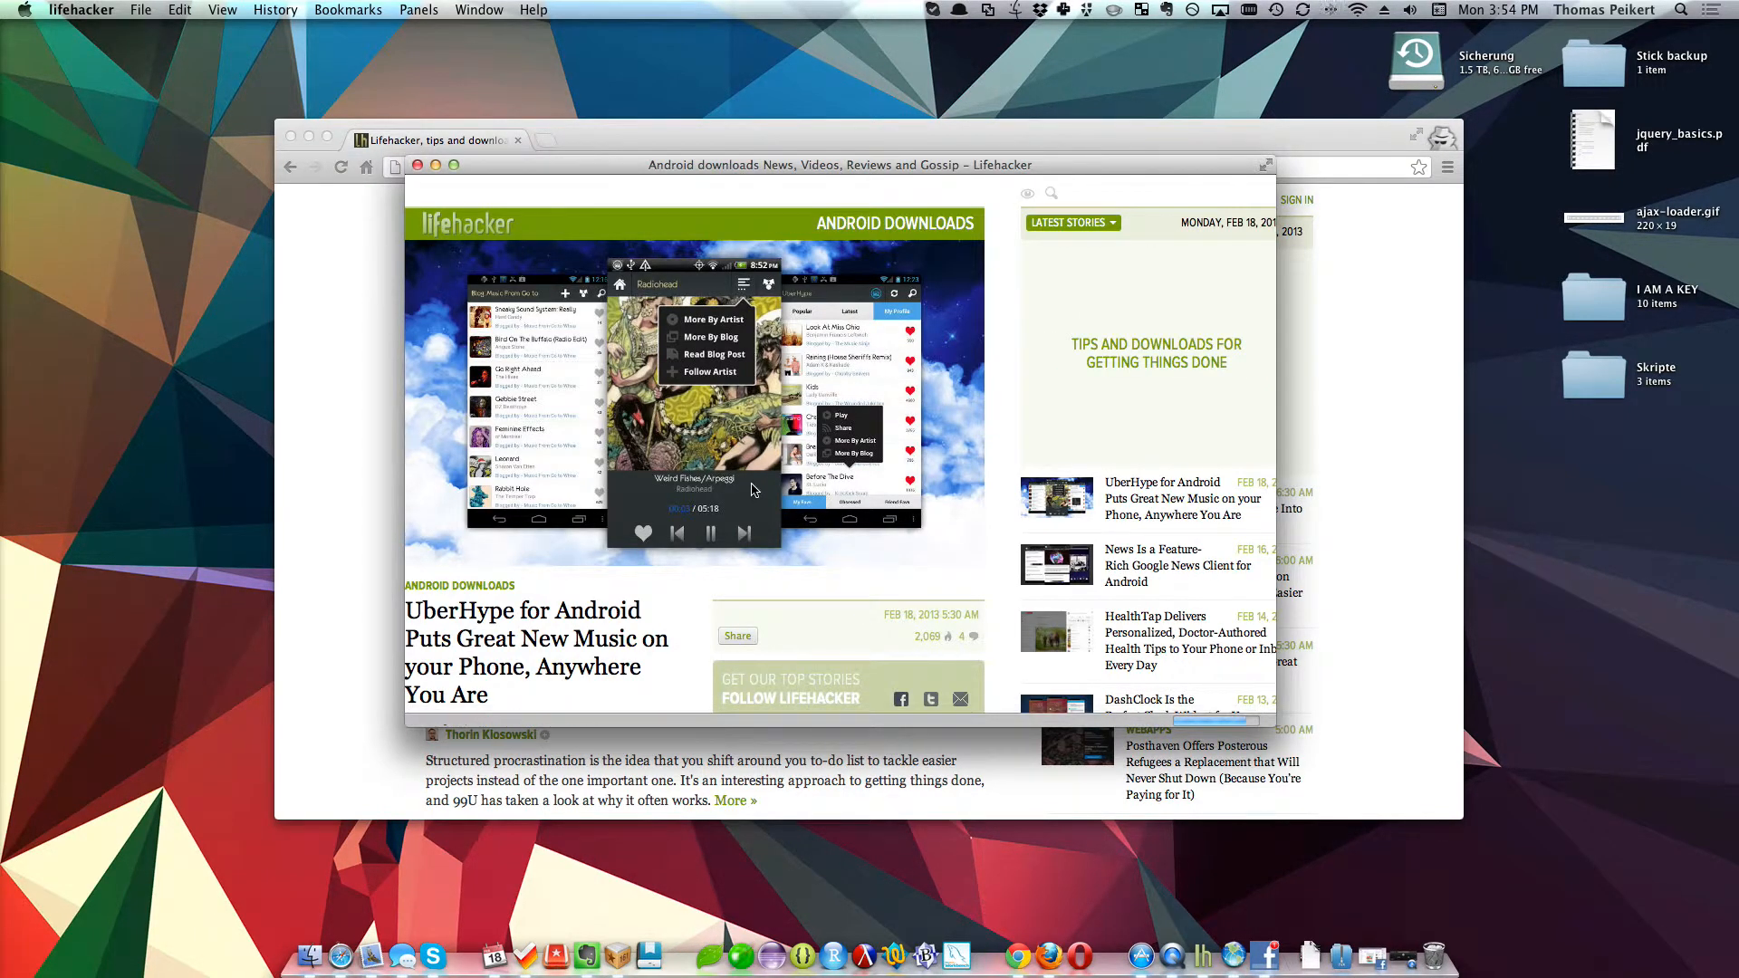
click(465, 223)
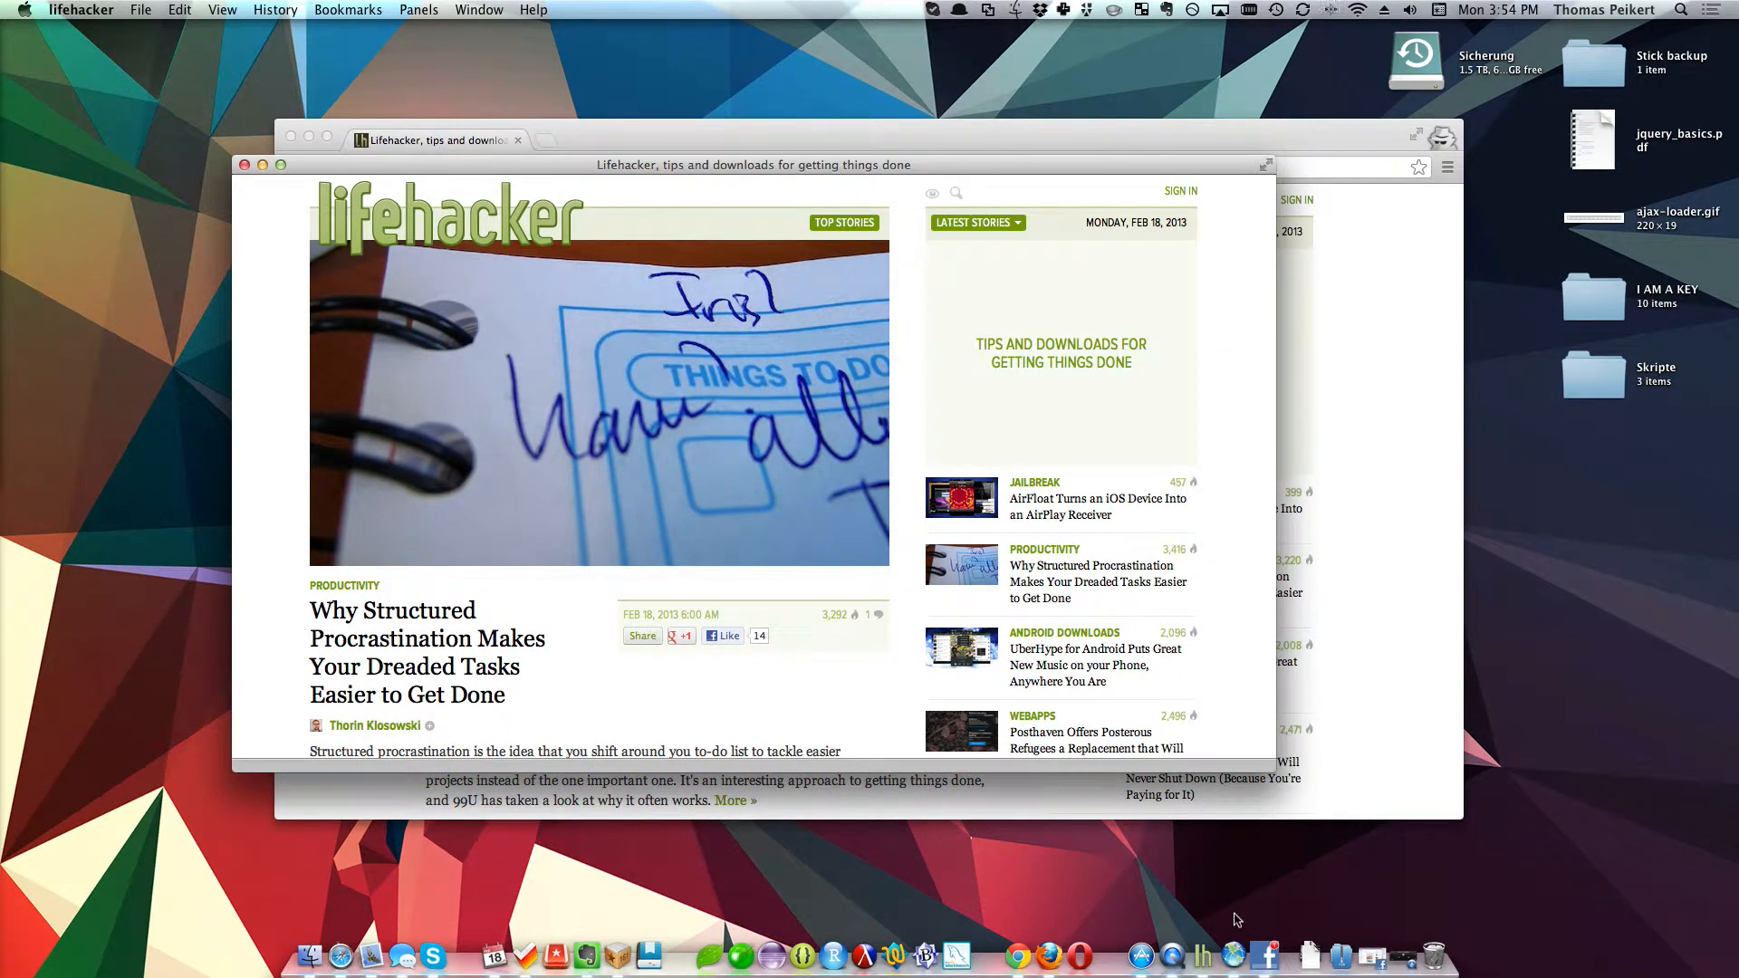
mouse_move(1262, 954)
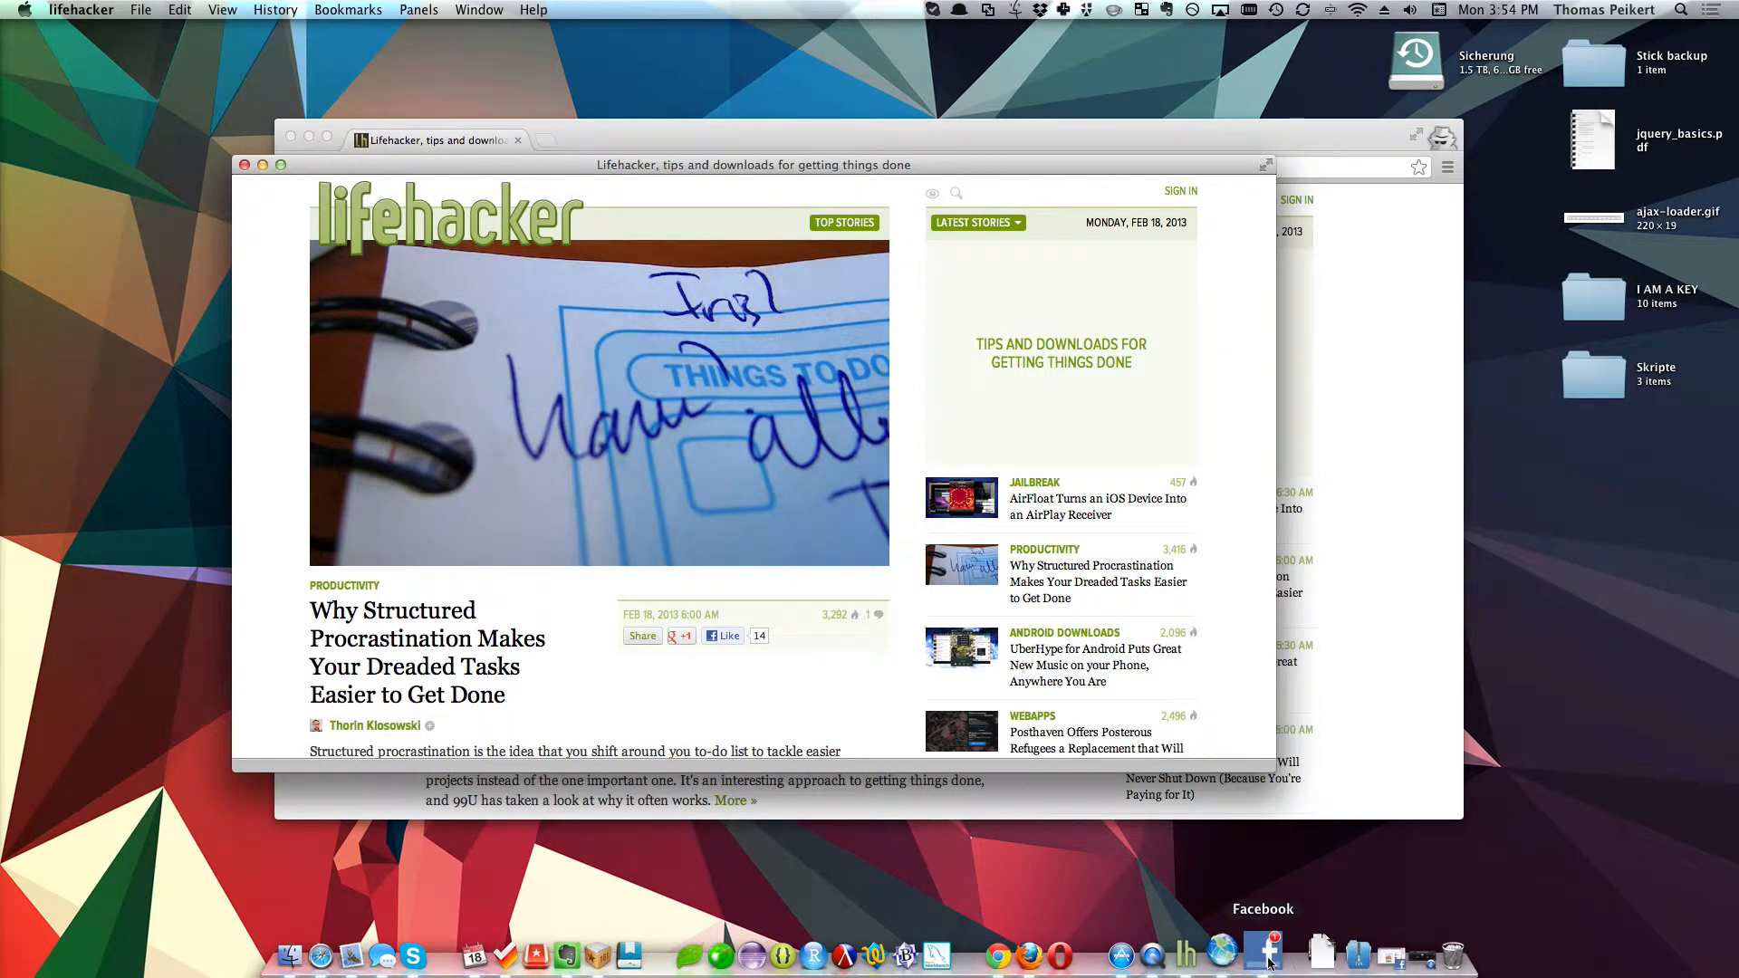